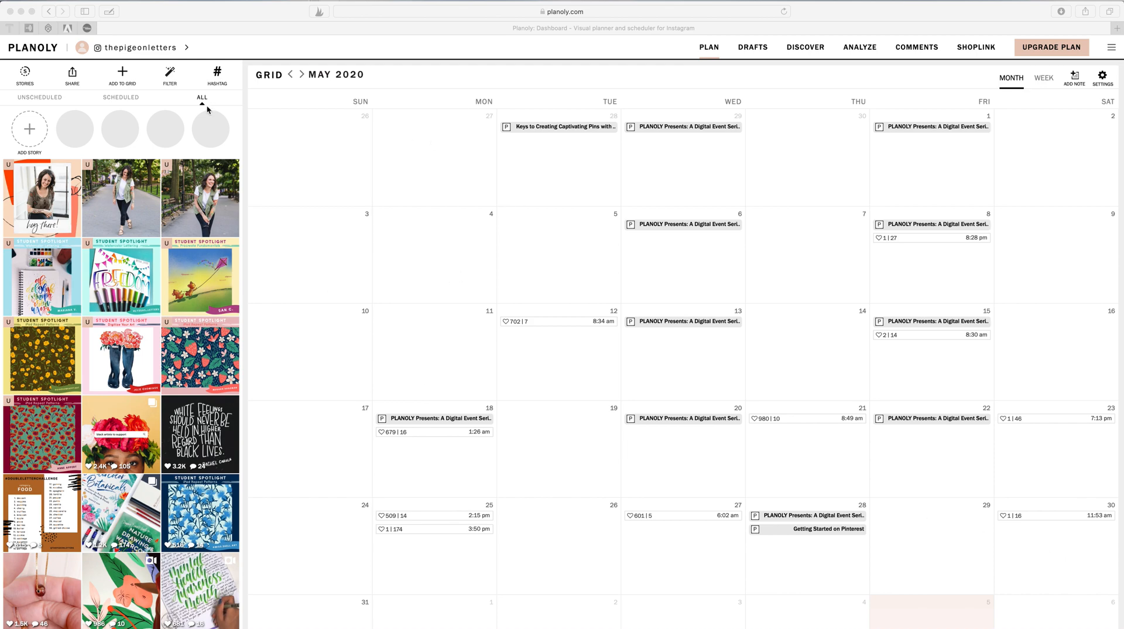
{"action": "mouse_move", "coordinate": [407, 187]}
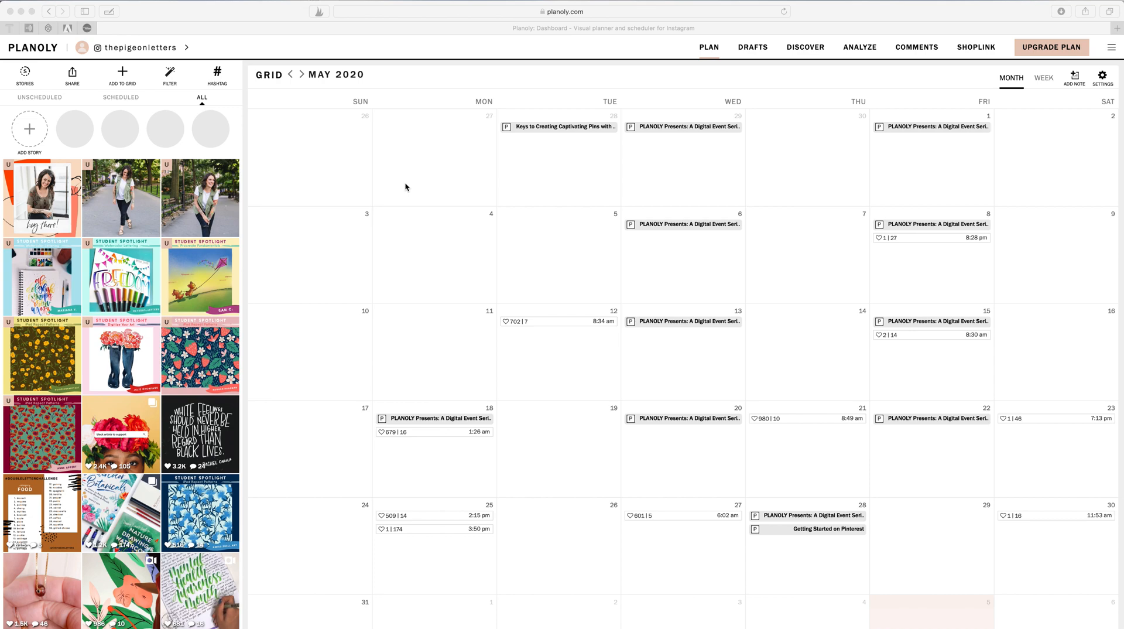
{"action": "mouse_move", "coordinate": [386, 276]}
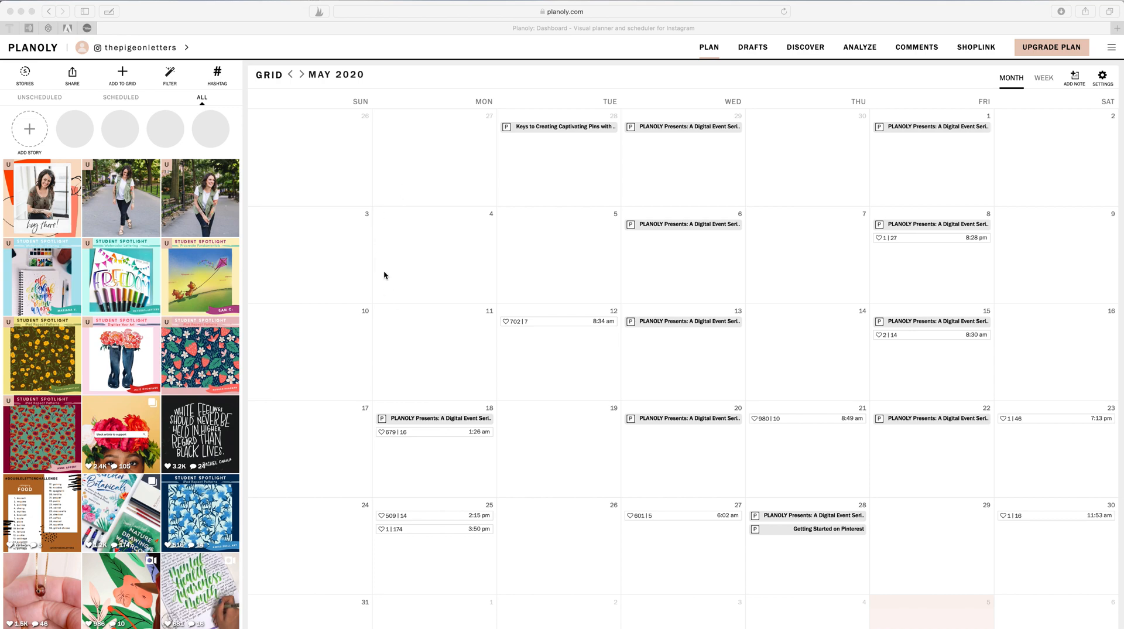
{"action": "mouse_move", "coordinate": [242, 421]}
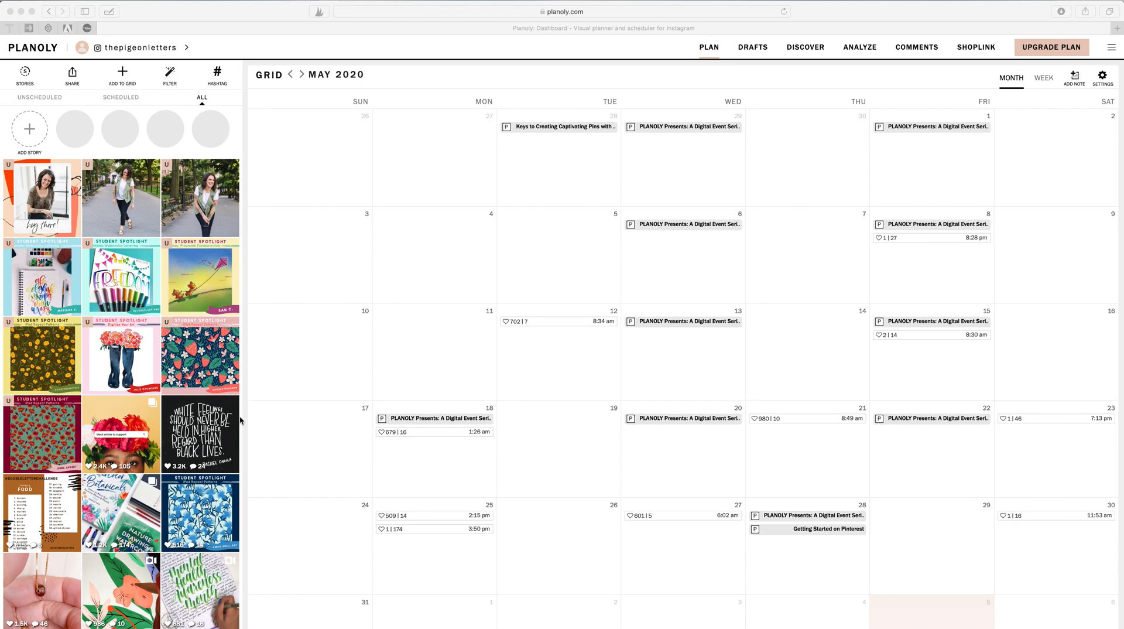
{"action": "mouse_move", "coordinate": [450, 241]}
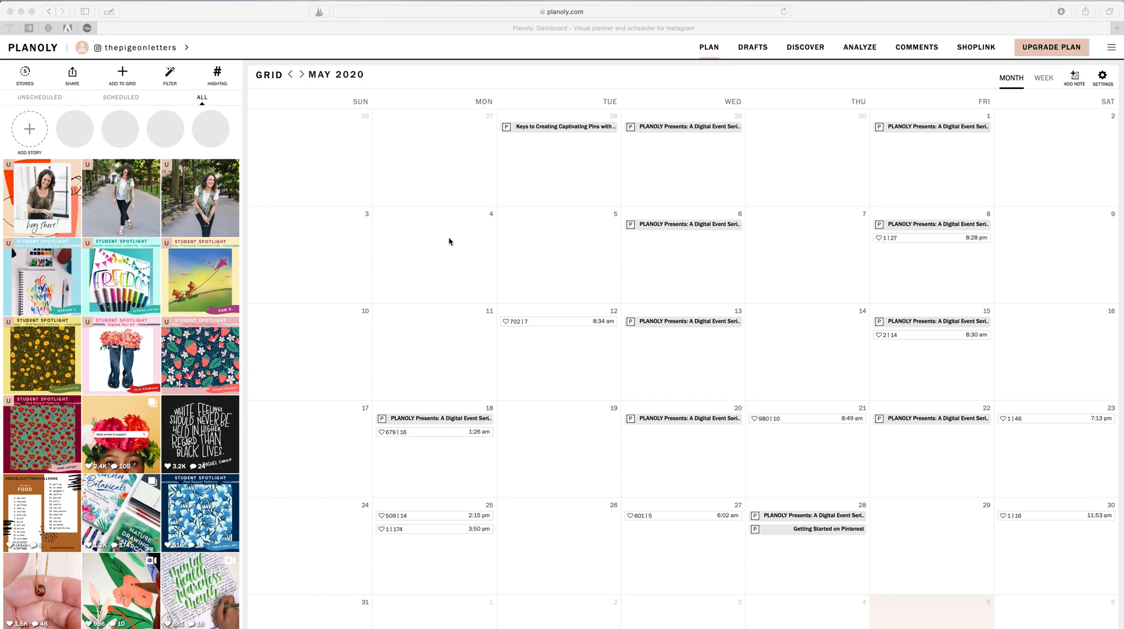
{"action": "mouse_move", "coordinate": [487, 285]}
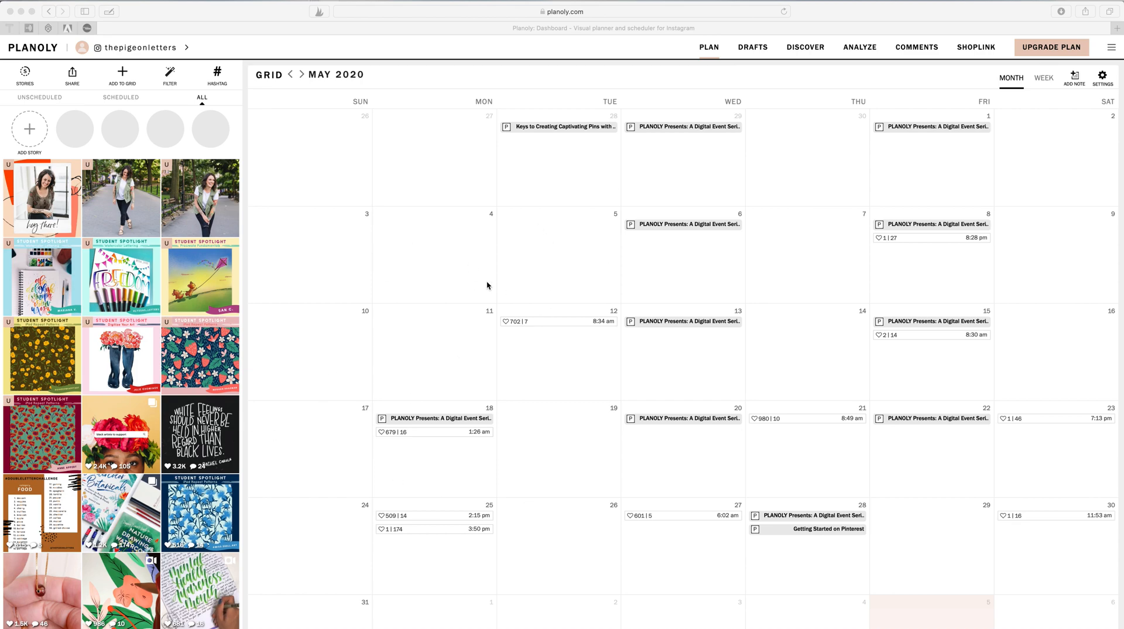
{"action": "mouse_move", "coordinate": [942, 226]}
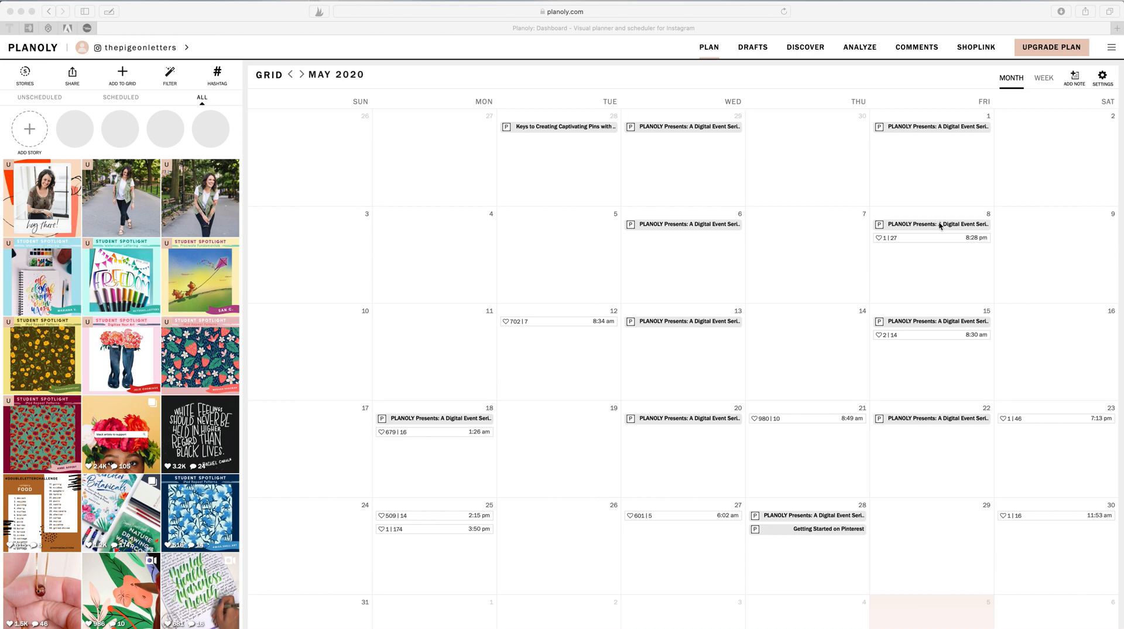
{"action": "mouse_move", "coordinate": [523, 255]}
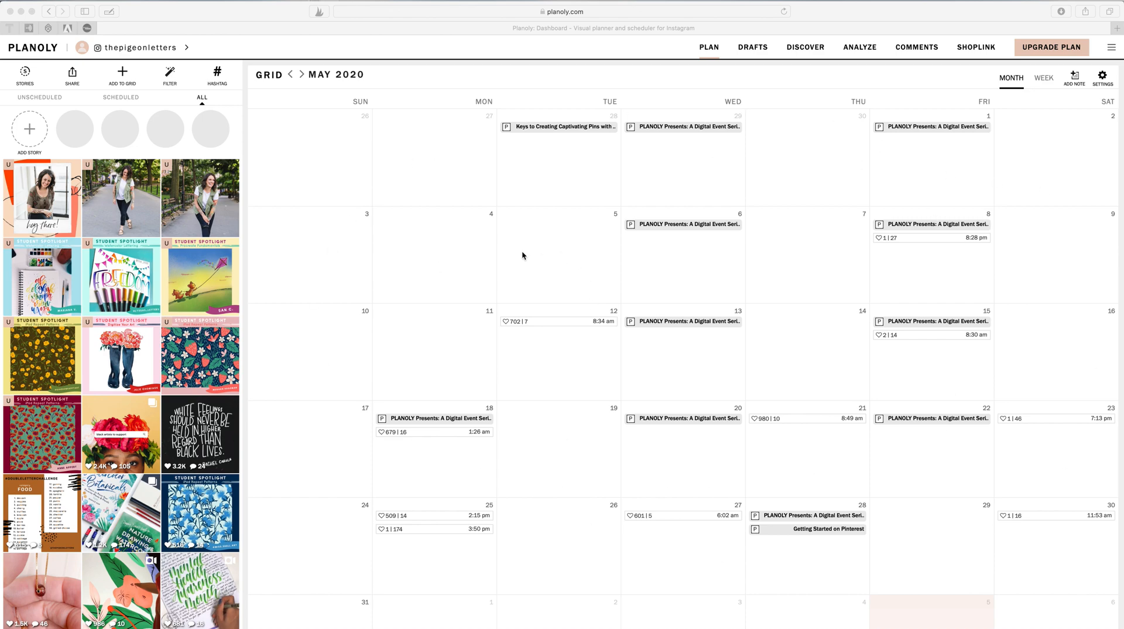
{"action": "mouse_move", "coordinate": [923, 332]}
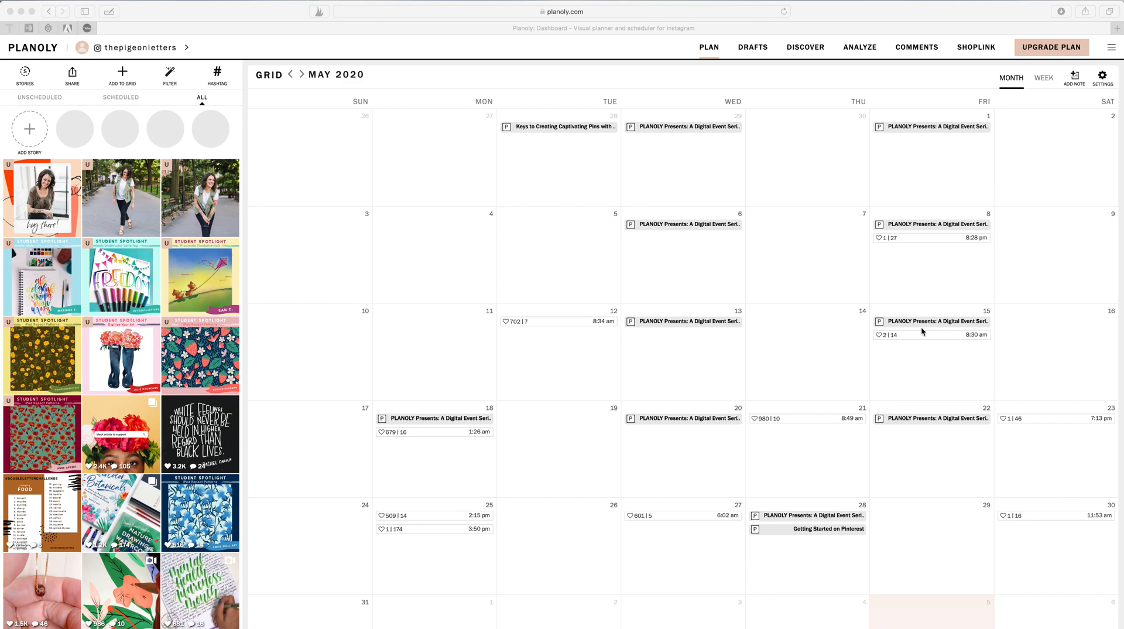
{"action": "mouse_move", "coordinate": [904, 431]}
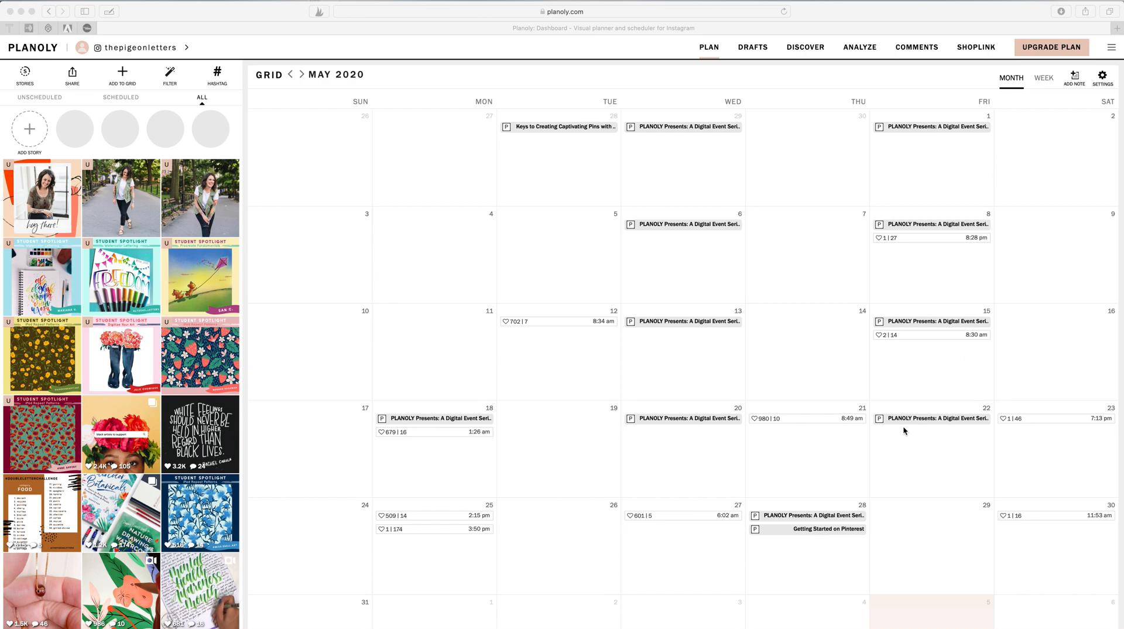
{"action": "mouse_move", "coordinate": [571, 318]}
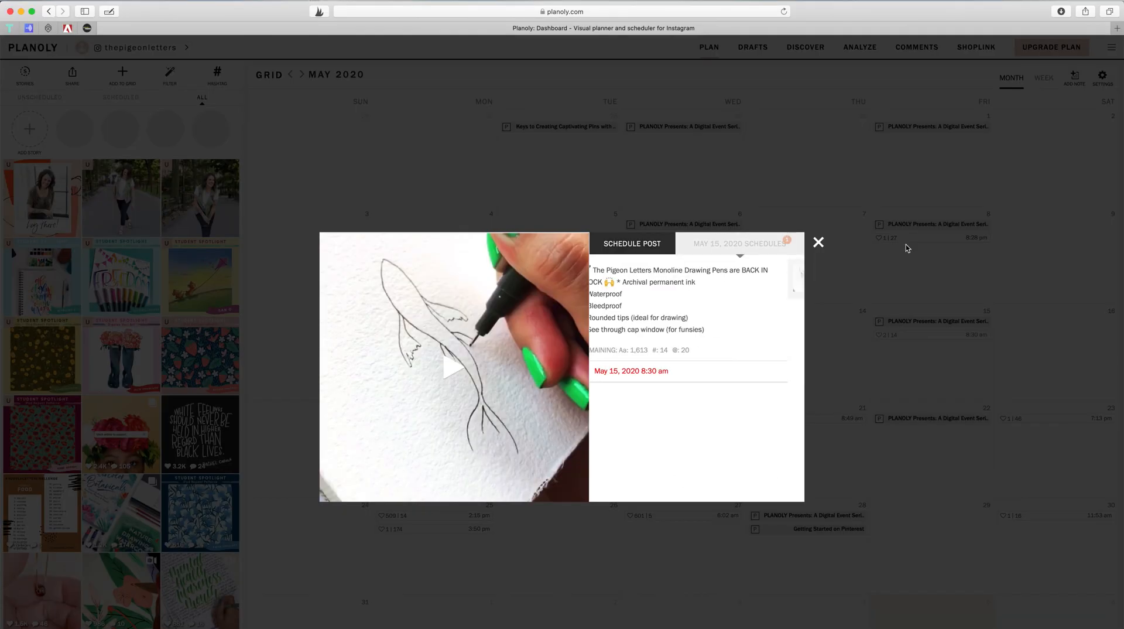
Preview the May 8 and May 15 posts, then reorder the grid tiles.
{"action": "left_click", "coordinate": [817, 242]}
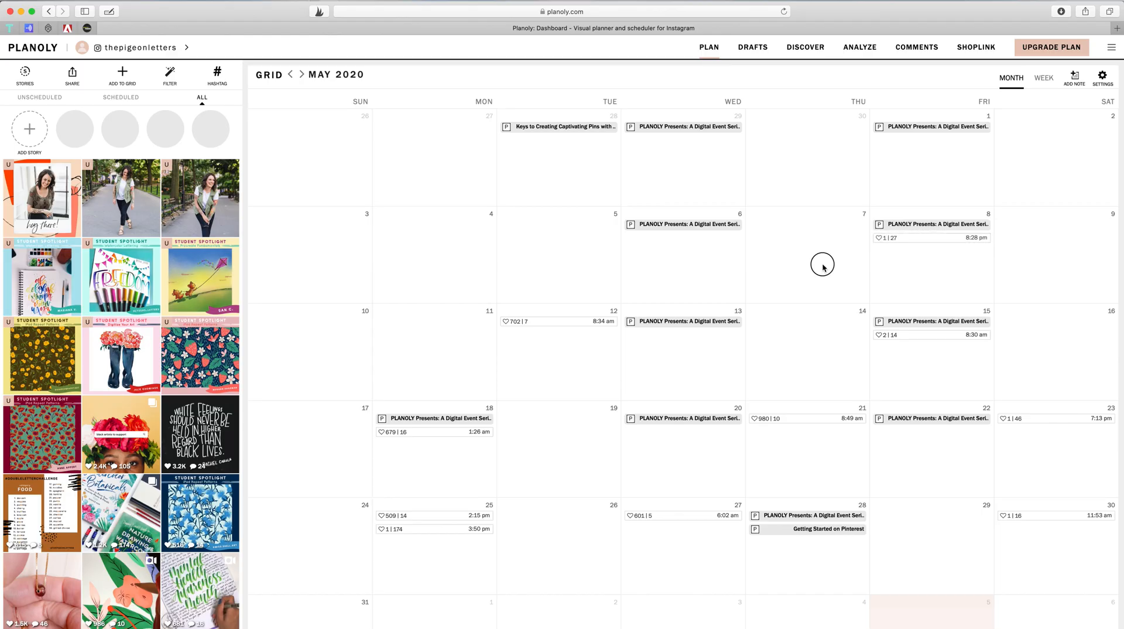
{"action": "mouse_move", "coordinate": [682, 351]}
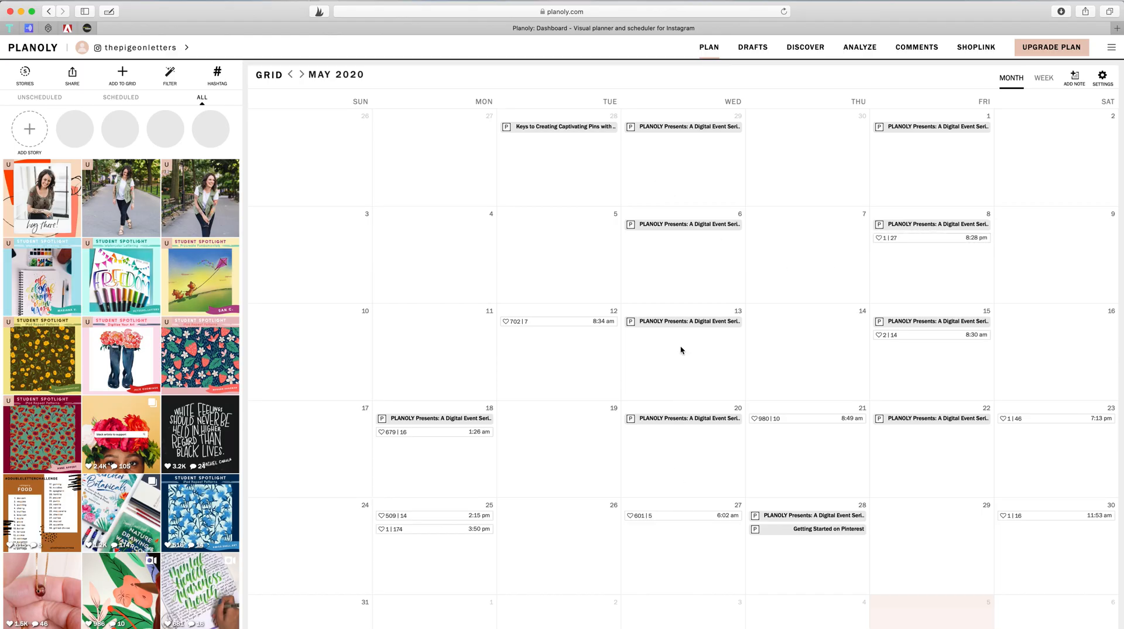
{"action": "mouse_move", "coordinate": [774, 205]}
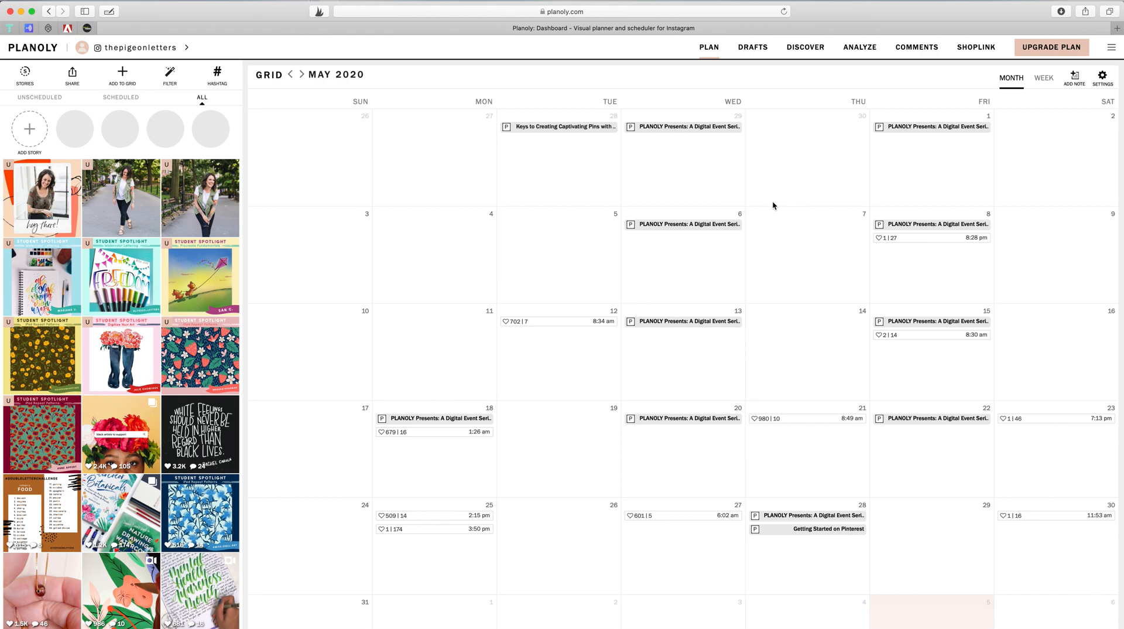
{"action": "mouse_move", "coordinate": [403, 523]}
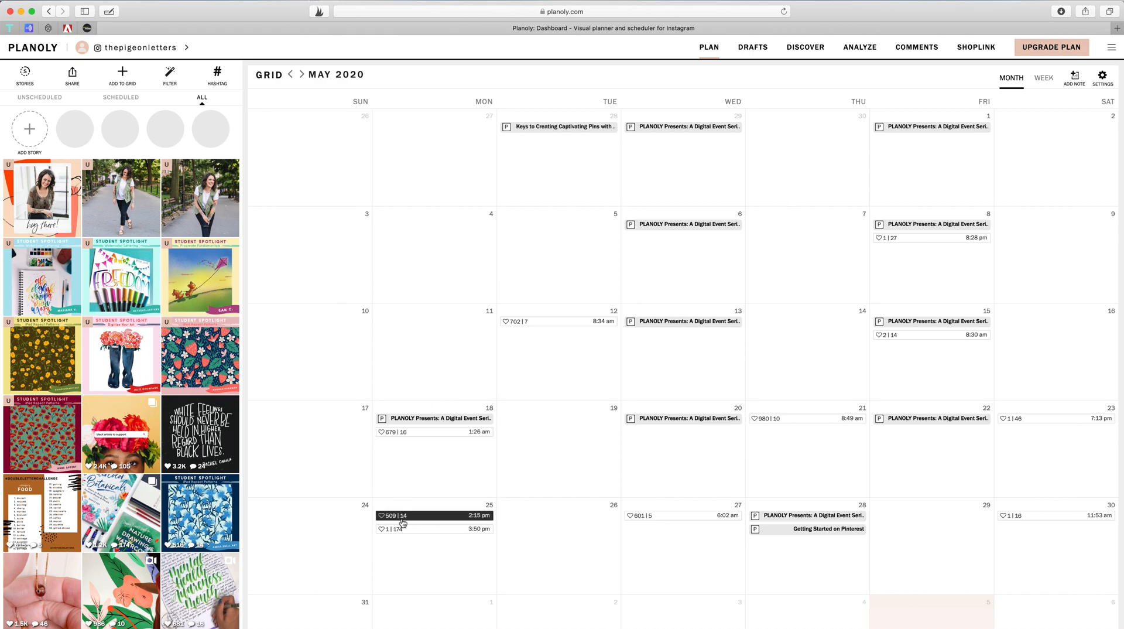
{"action": "mouse_move", "coordinate": [1019, 356]}
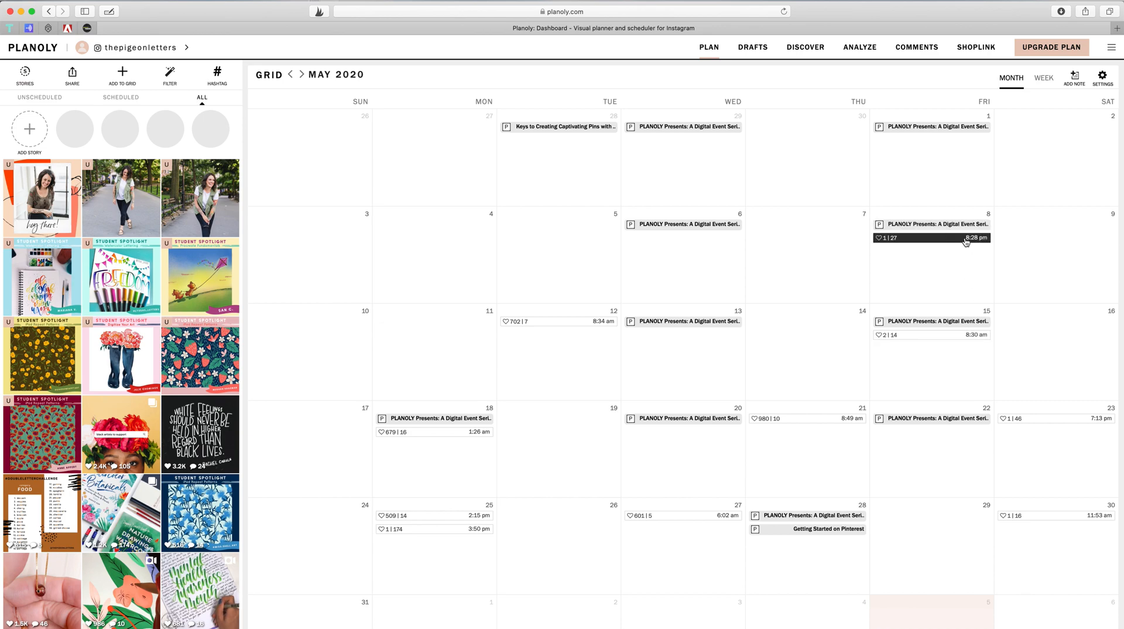
{"action": "left_click", "coordinate": [931, 237]}
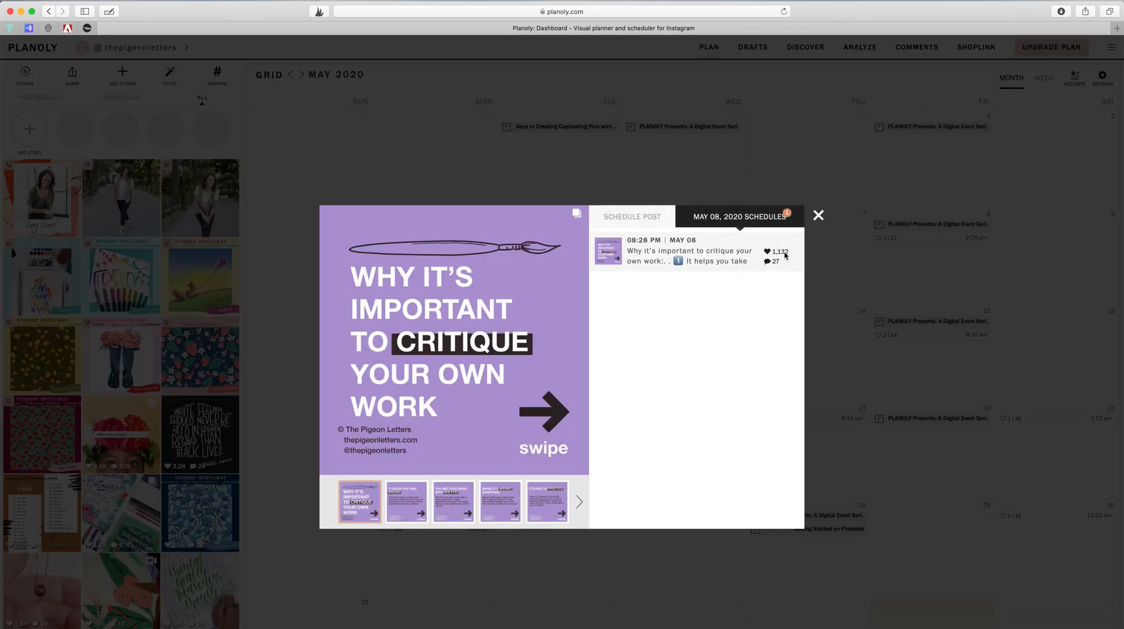
{"action": "left_click", "coordinate": [818, 214]}
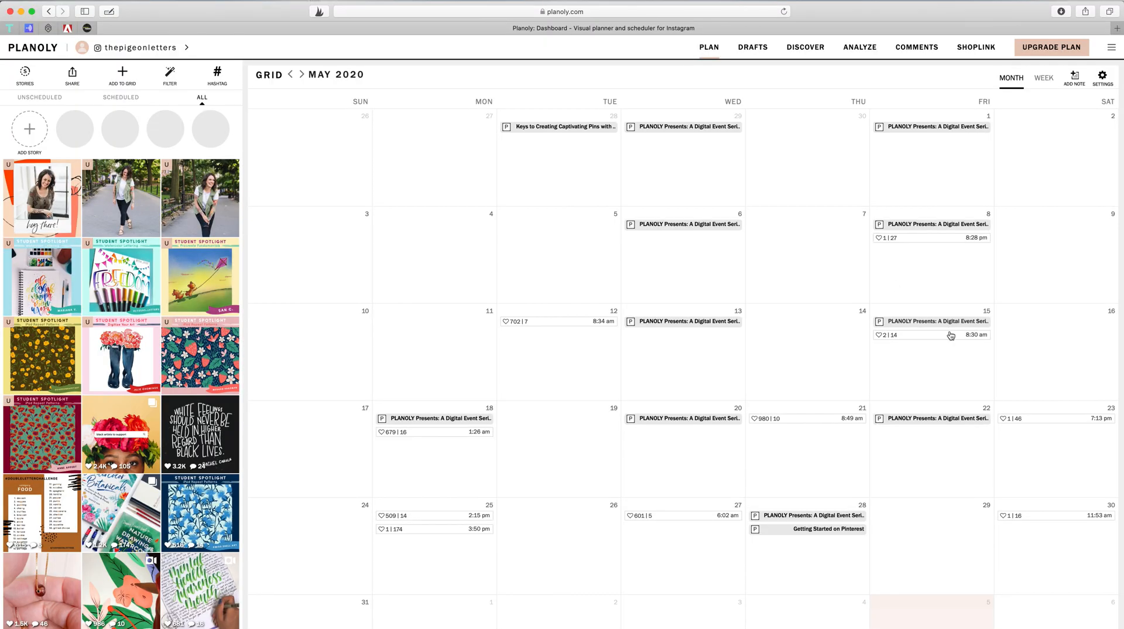
{"action": "left_click", "coordinate": [950, 334]}
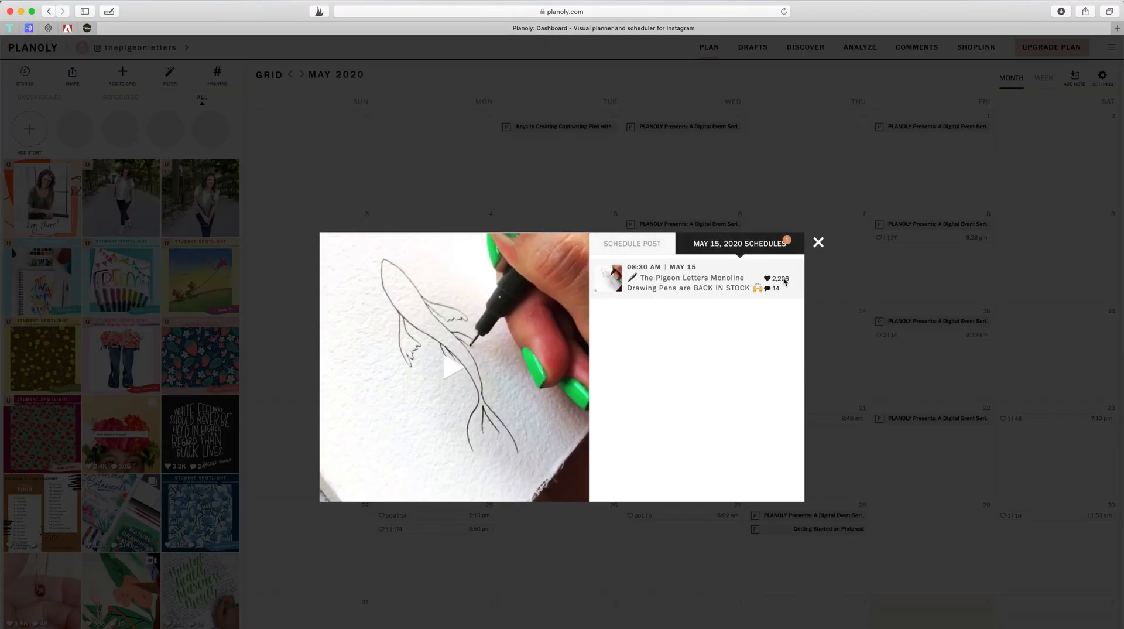
{"action": "left_click", "coordinate": [818, 242]}
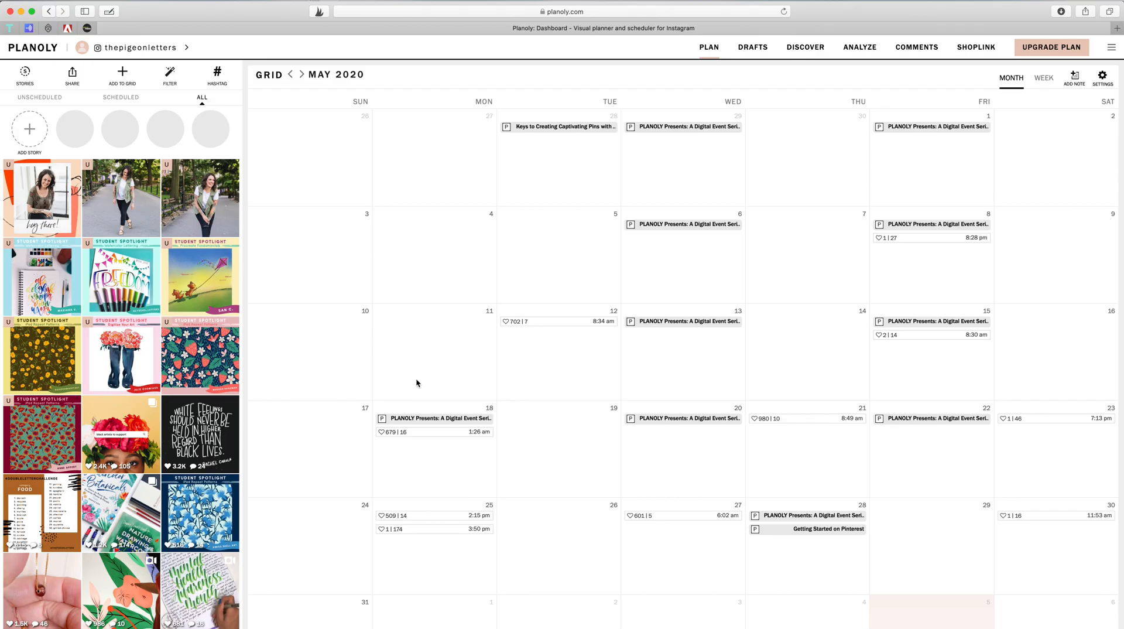
{"action": "mouse_move", "coordinate": [504, 278]}
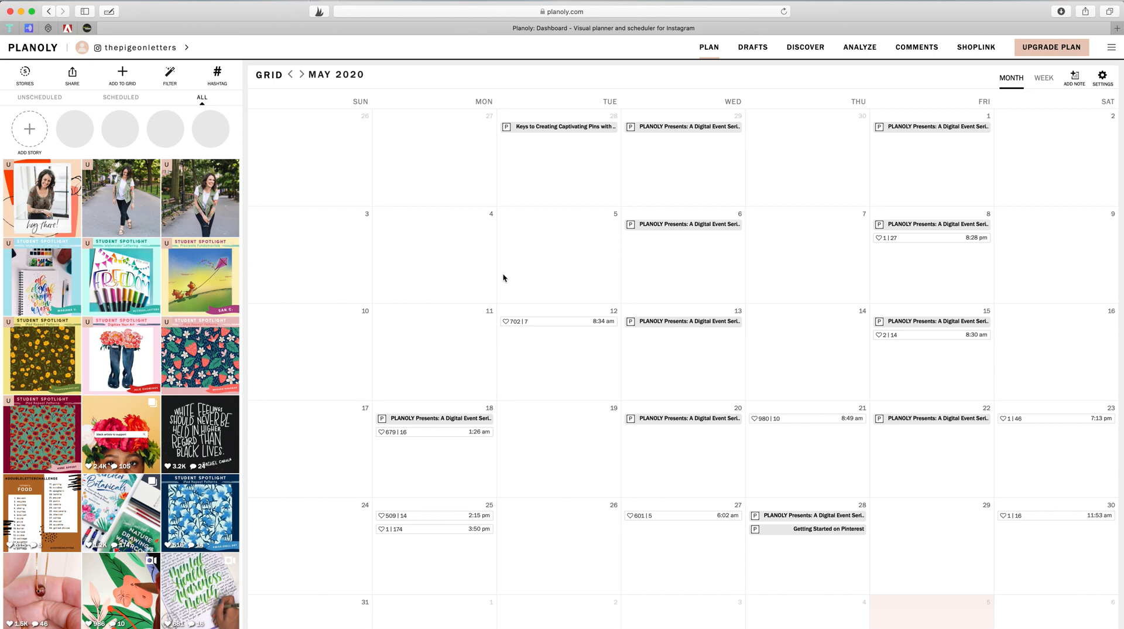
{"action": "mouse_move", "coordinate": [69, 269]}
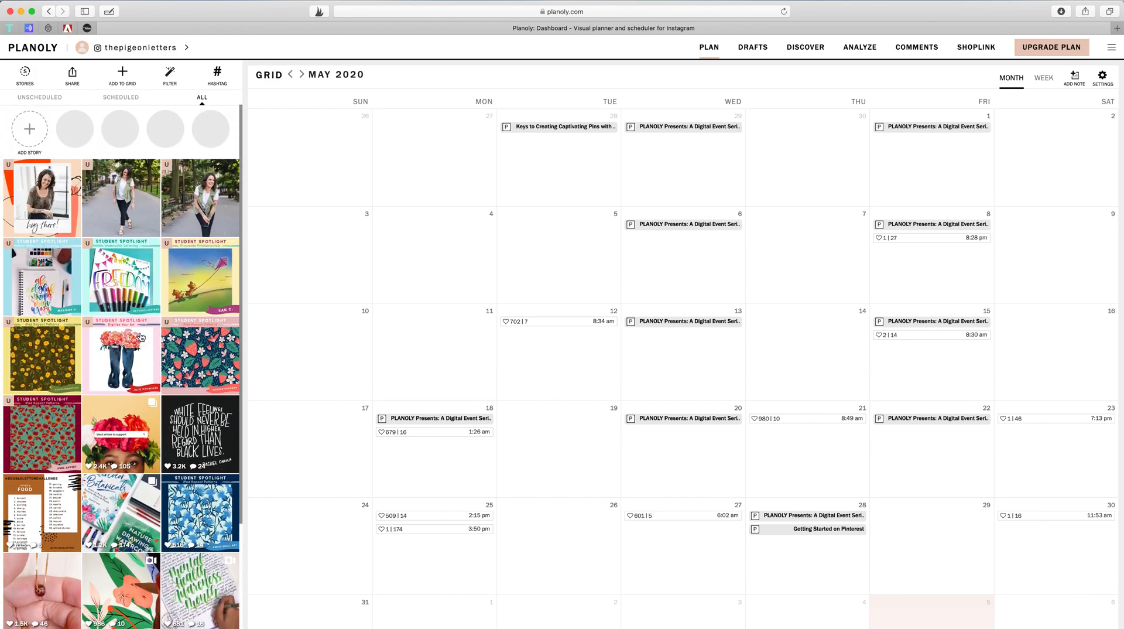
{"action": "scroll", "scroll_direction": "down", "scroll_amount": 3}
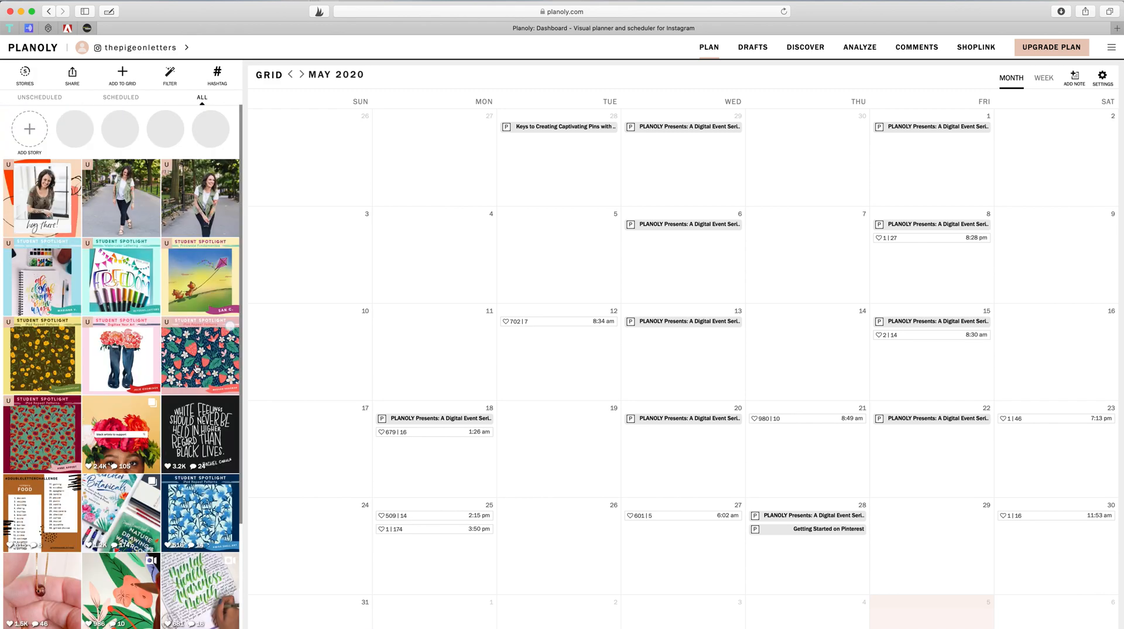
{"action": "mouse_move", "coordinate": [151, 510]}
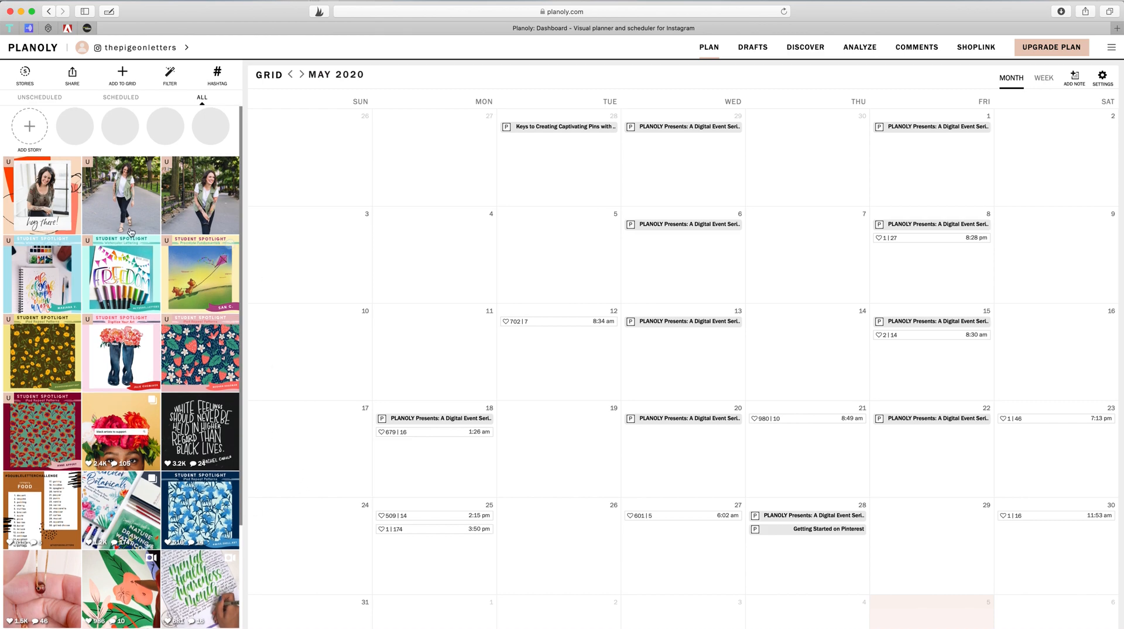
{"action": "mouse_move", "coordinate": [153, 291]}
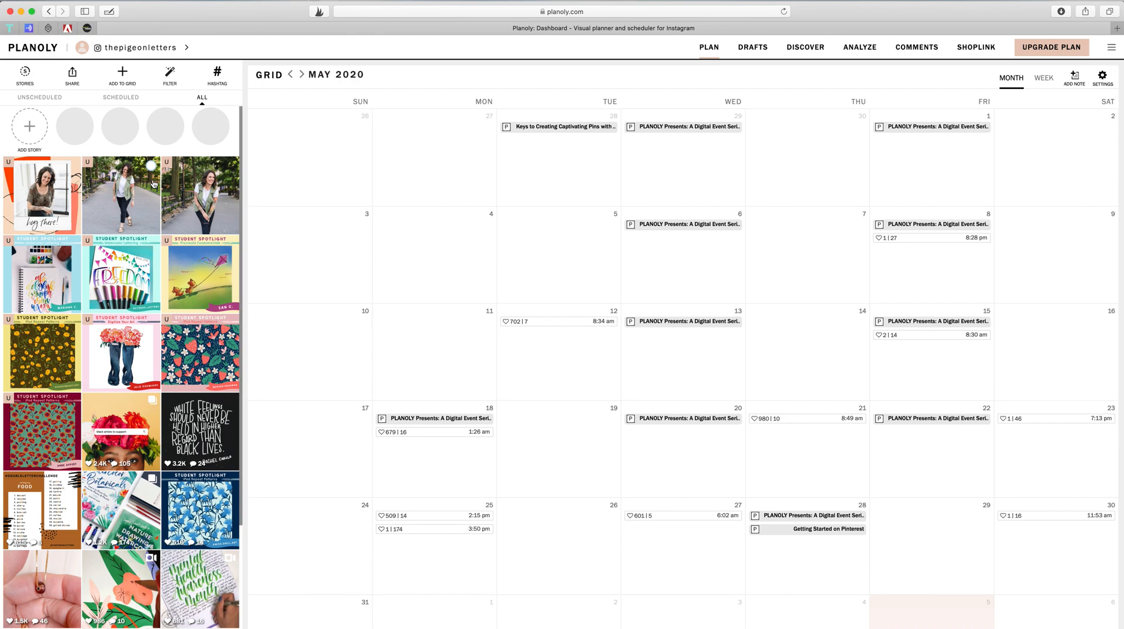
{"action": "mouse_move", "coordinate": [88, 166]}
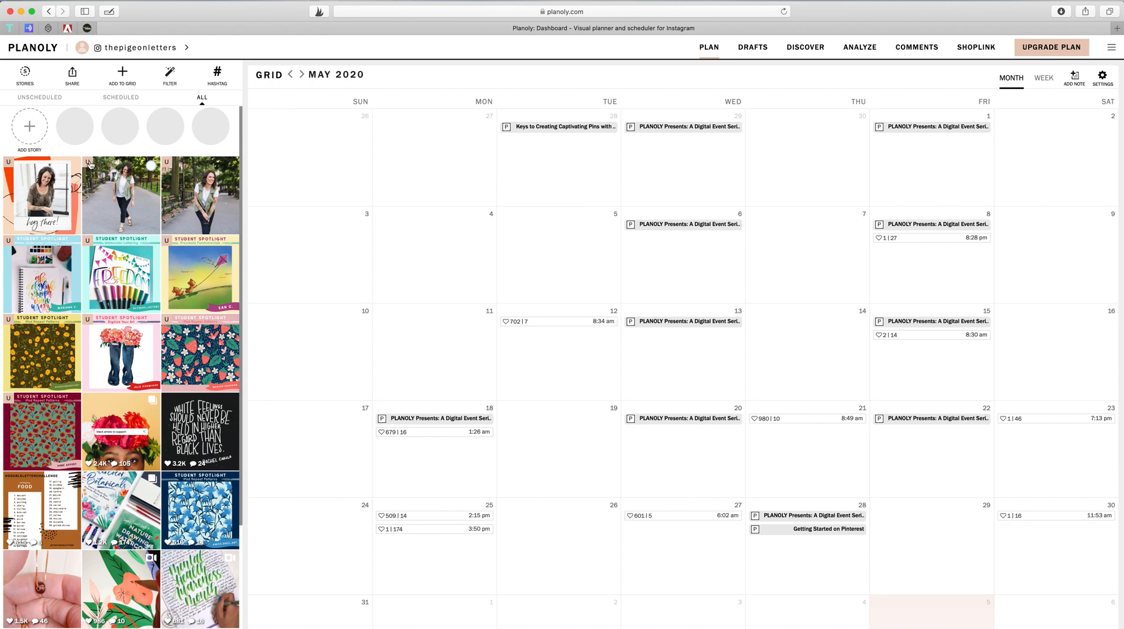
{"action": "mouse_move", "coordinate": [92, 209]}
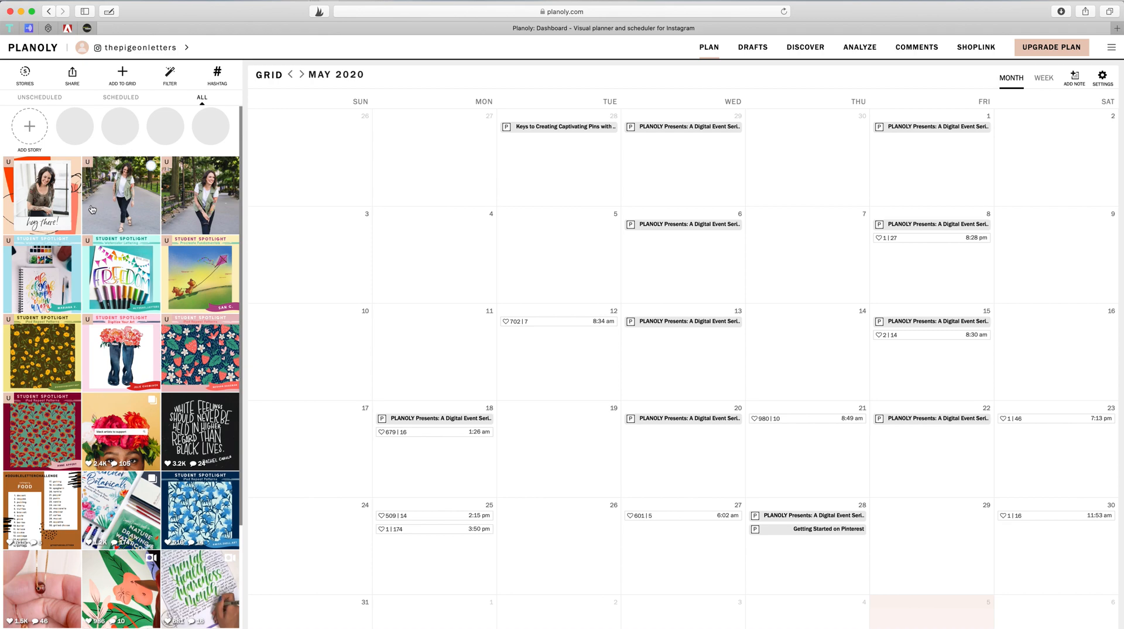
{"action": "mouse_move", "coordinate": [229, 206]}
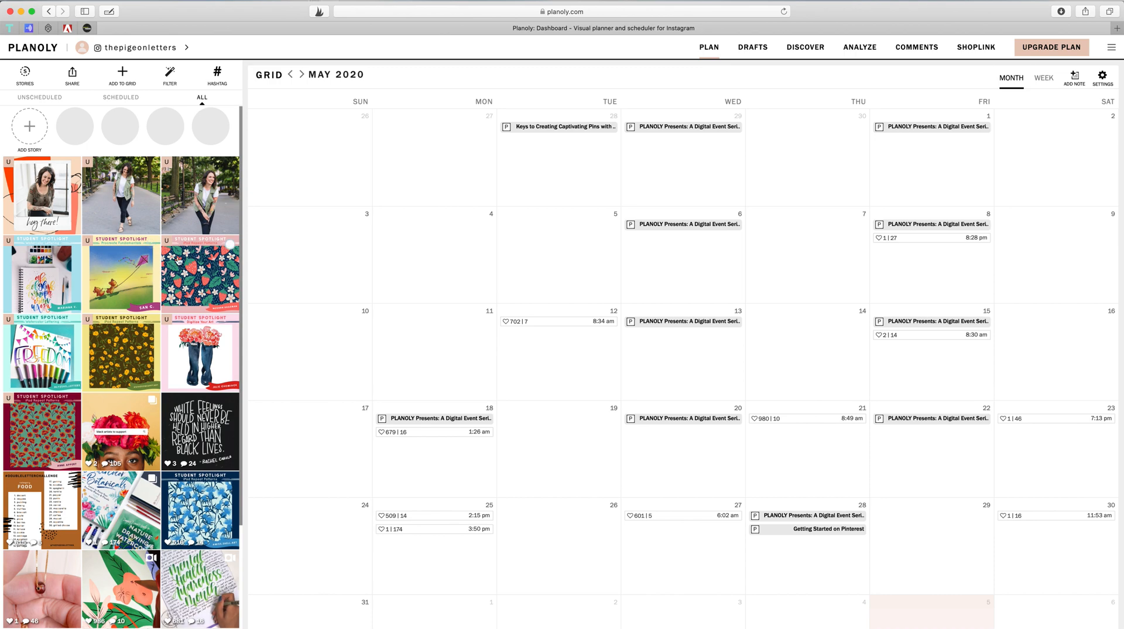
{"action": "scroll", "scroll_direction": "down", "scroll_amount": 3}
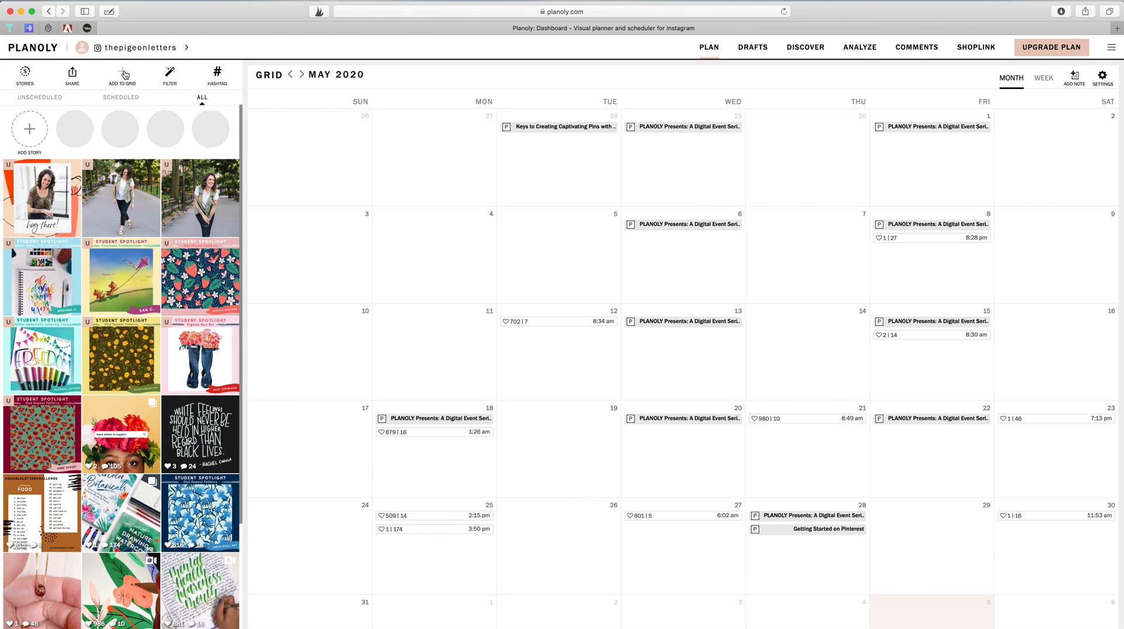
Start adding a new image to the grid, showing the upload source choices.
{"action": "left_click", "coordinate": [122, 74]}
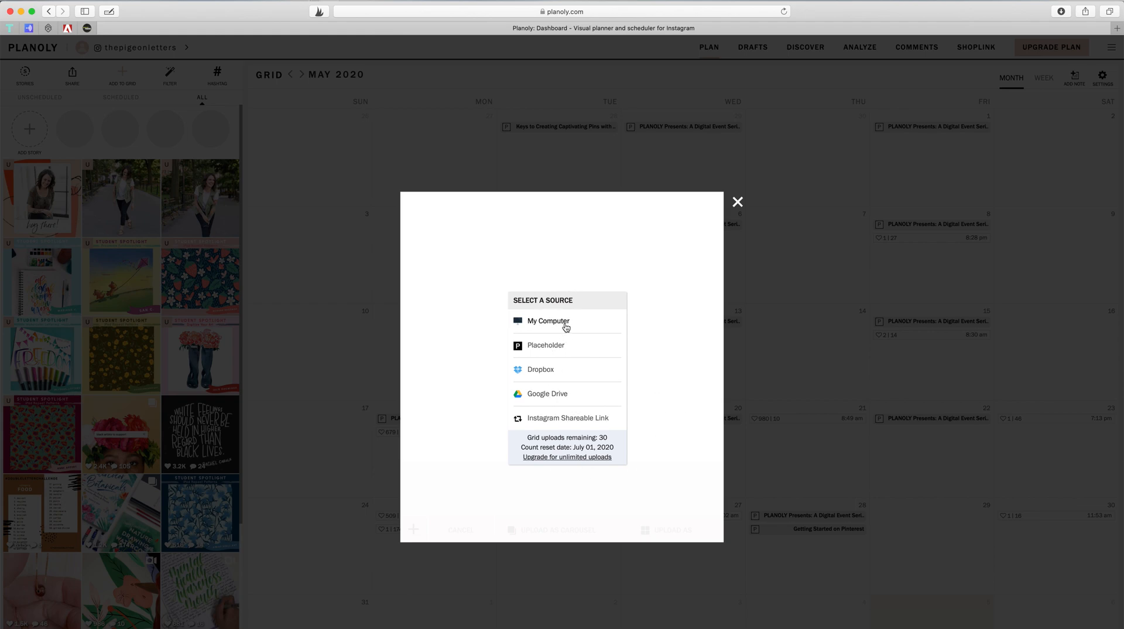
{"action": "mouse_move", "coordinate": [566, 438]}
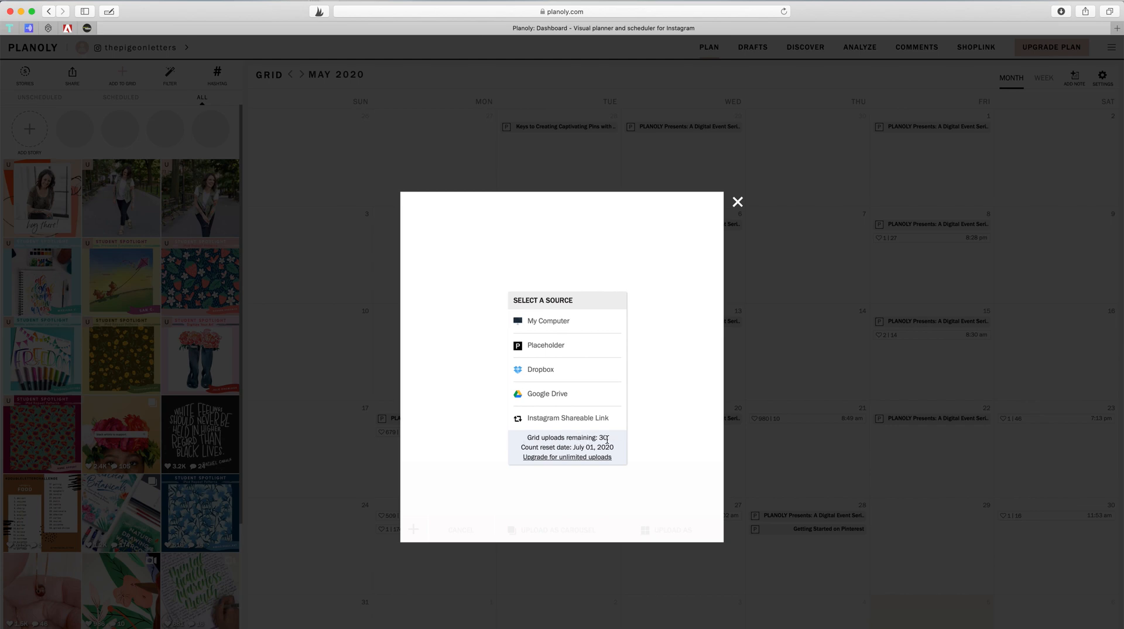
{"action": "mouse_move", "coordinate": [614, 440]}
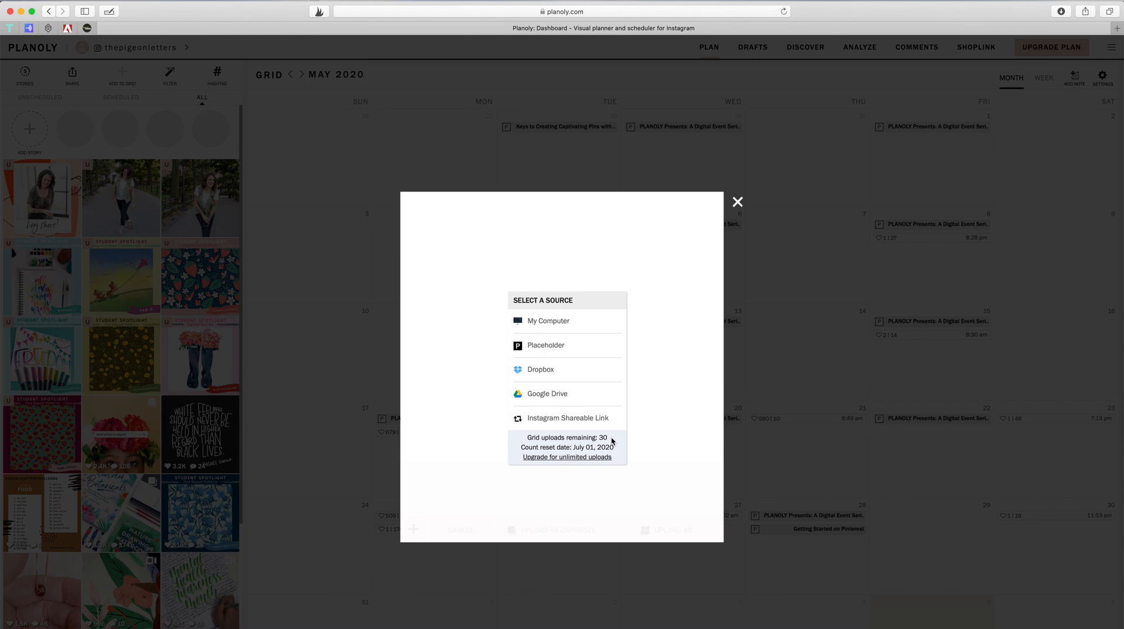
{"action": "mouse_move", "coordinate": [684, 352]}
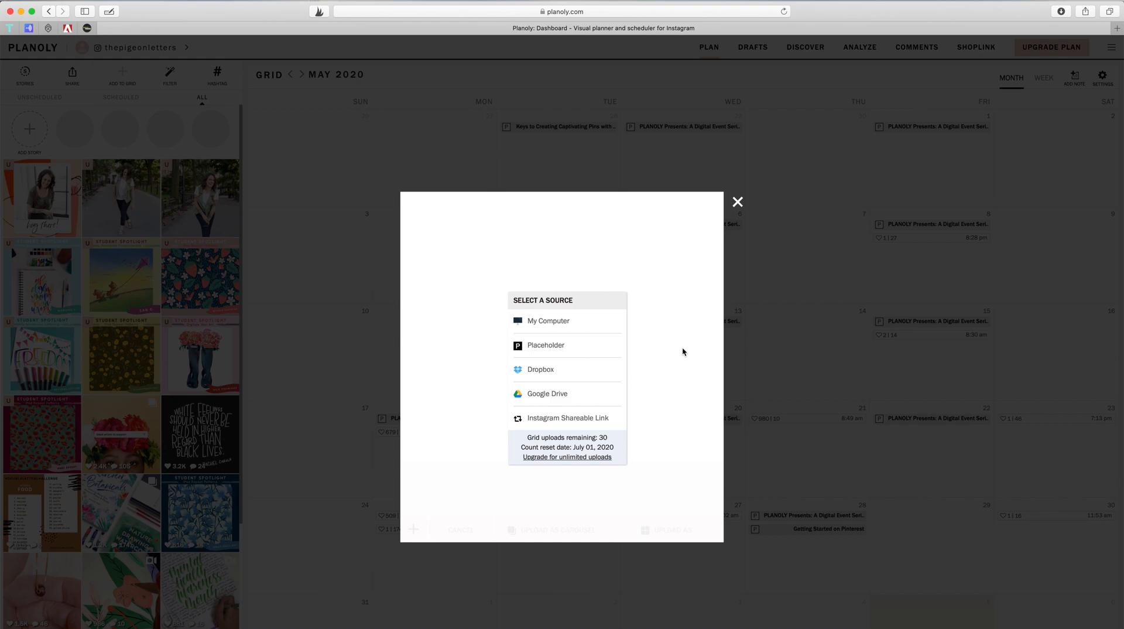
{"action": "mouse_move", "coordinate": [748, 207]}
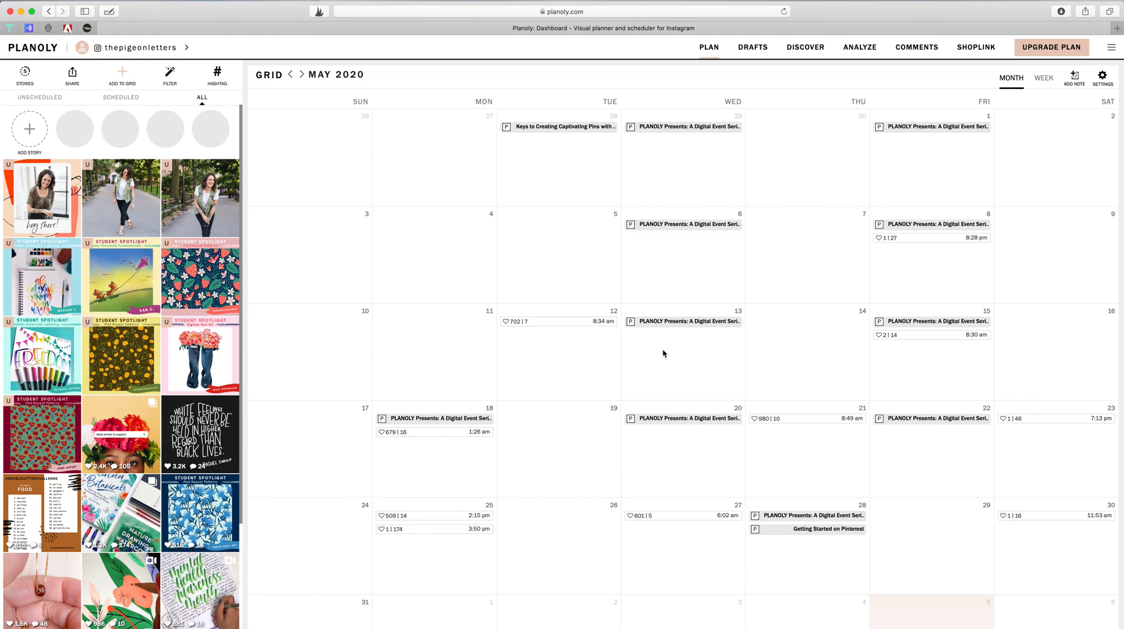
{"action": "mouse_move", "coordinate": [514, 350]}
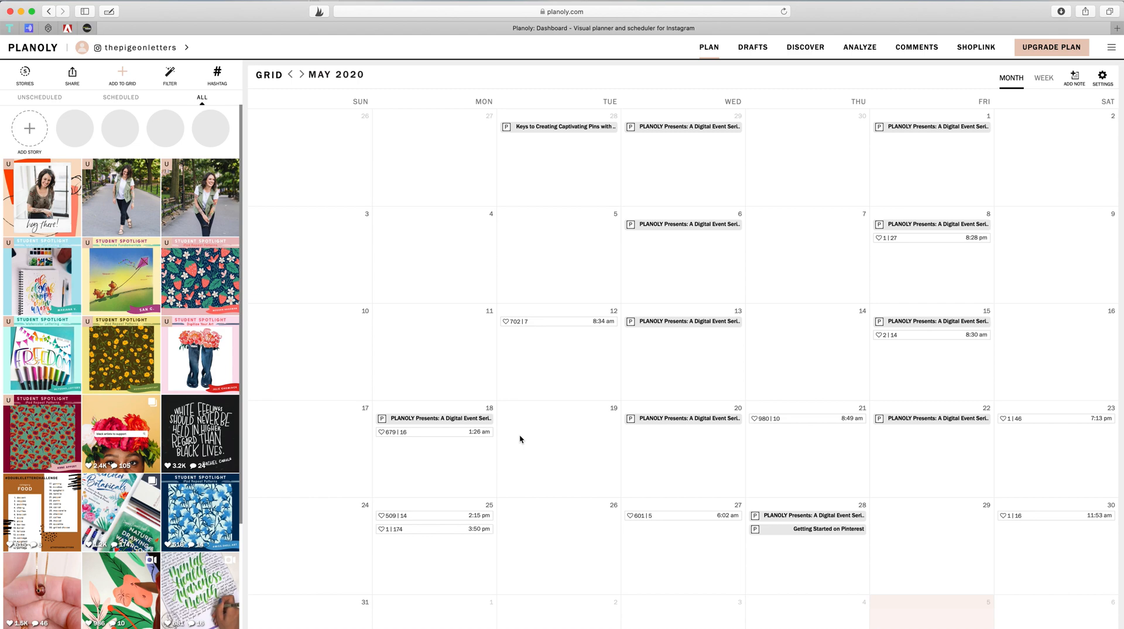
{"action": "mouse_move", "coordinate": [550, 432]}
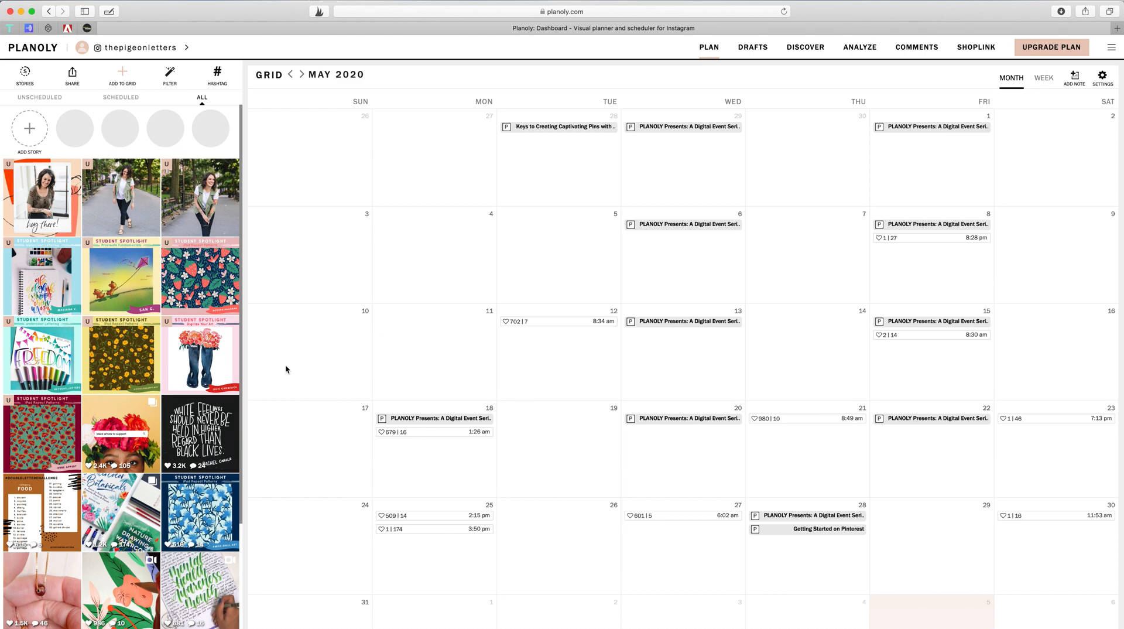
{"action": "mouse_move", "coordinate": [396, 229]}
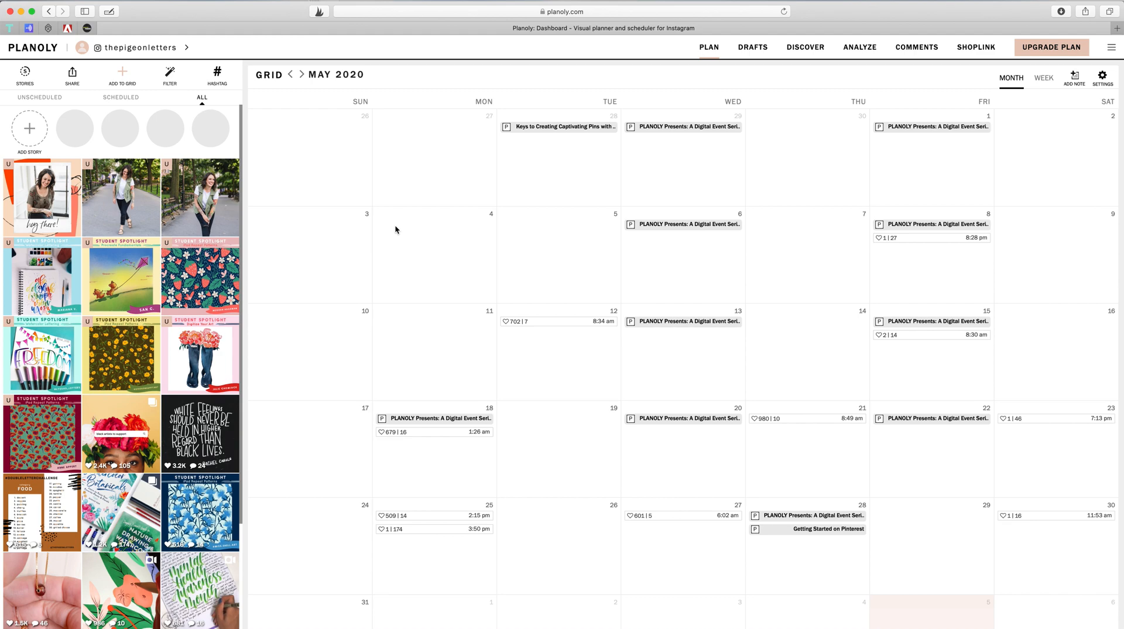
{"action": "mouse_move", "coordinate": [398, 329]}
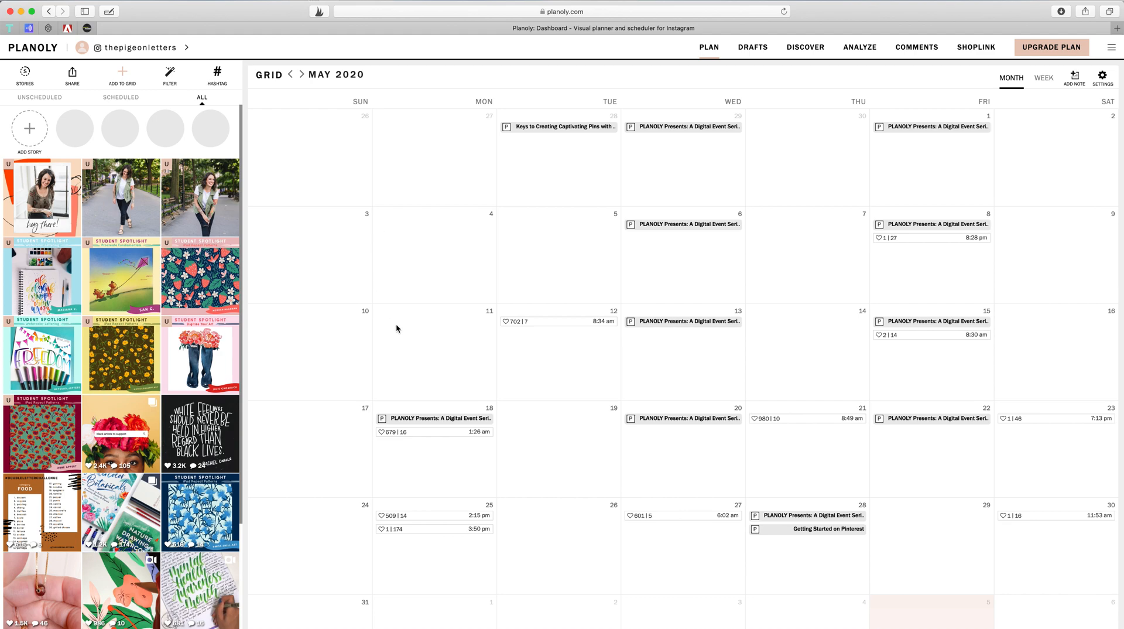
{"action": "mouse_move", "coordinate": [27, 457]}
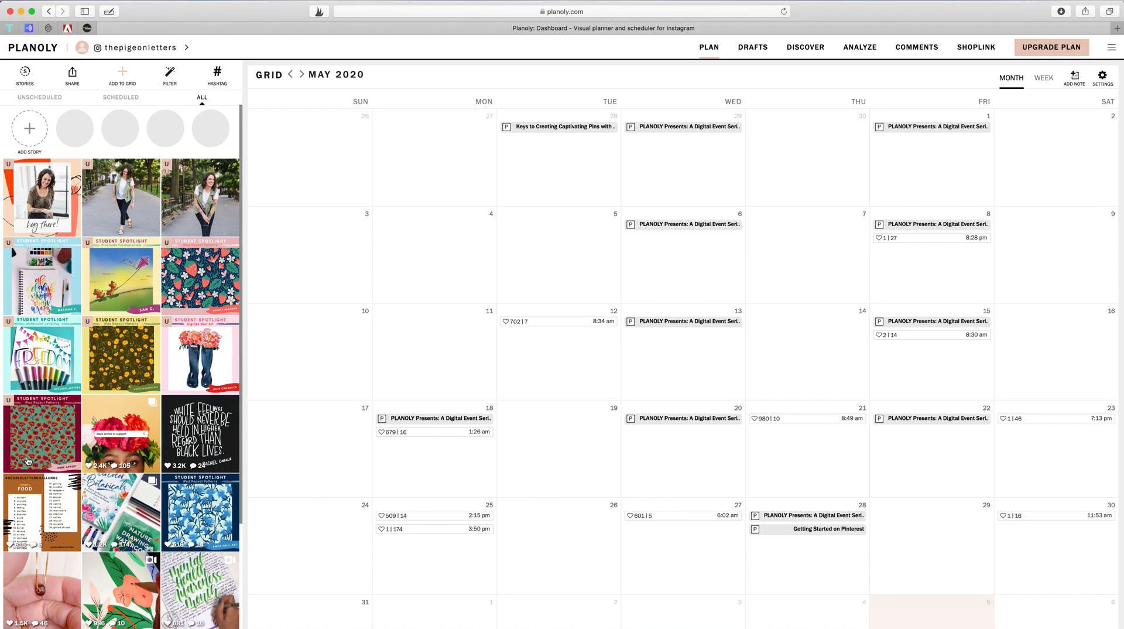
{"action": "mouse_move", "coordinate": [266, 409]}
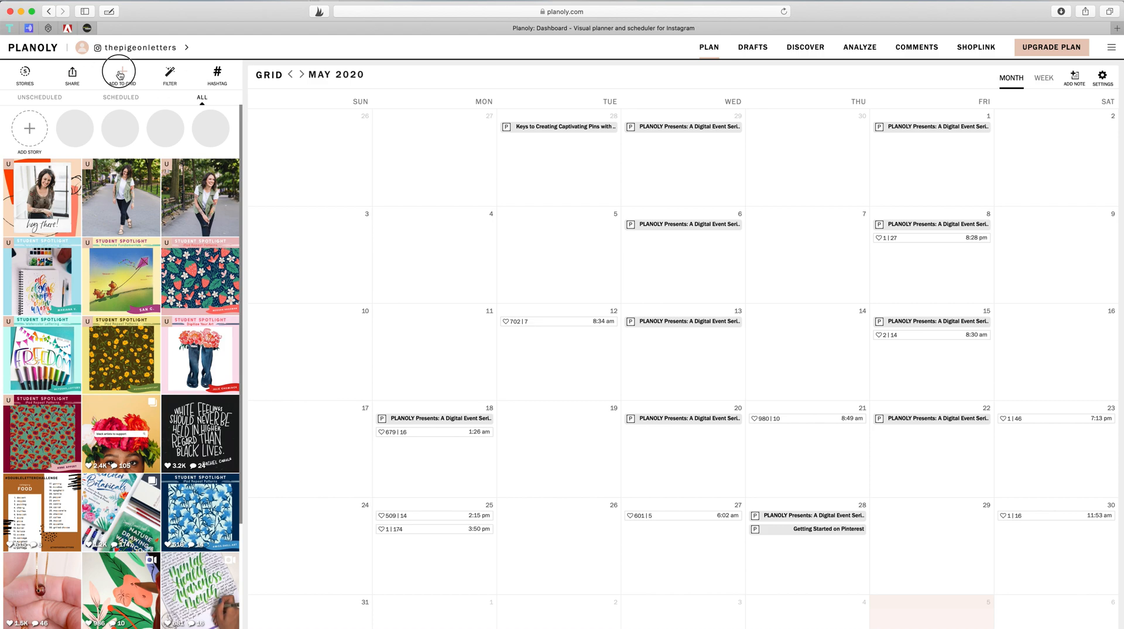
Upload the Create Playful Lettering image from My Computer as 1 post.
{"action": "left_click", "coordinate": [121, 73]}
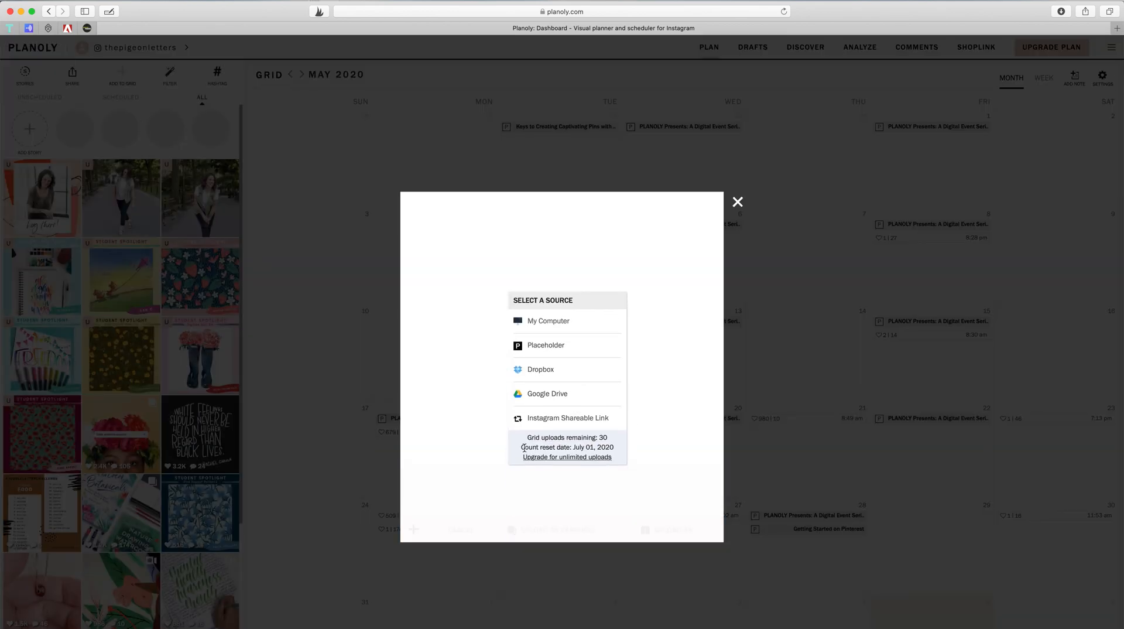
{"action": "mouse_move", "coordinate": [611, 443]}
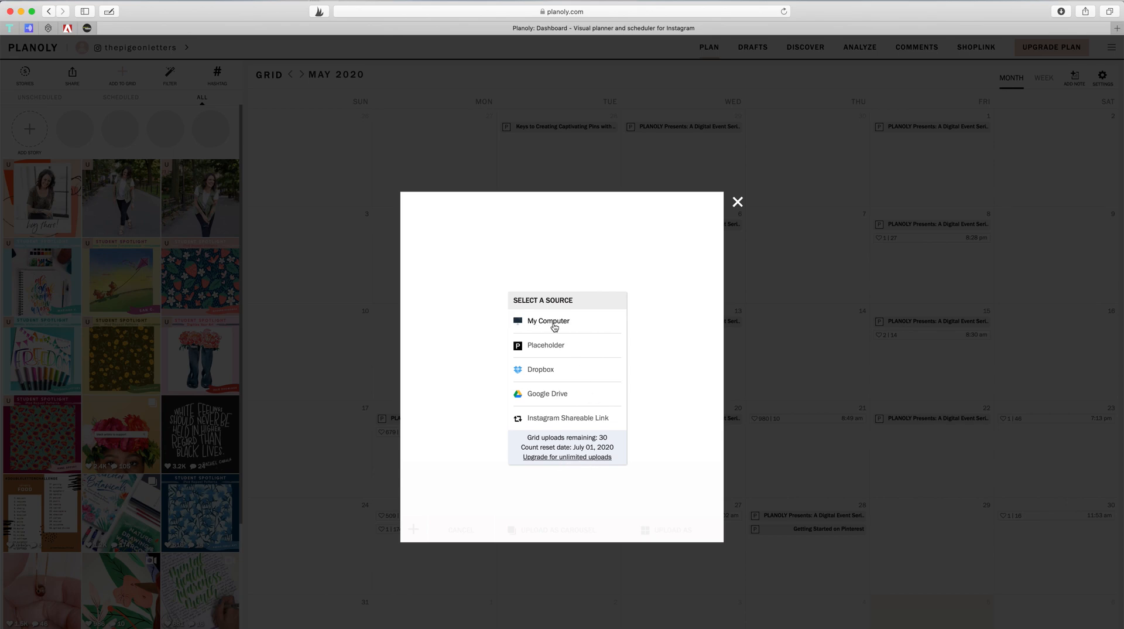
{"action": "left_click", "coordinate": [548, 321]}
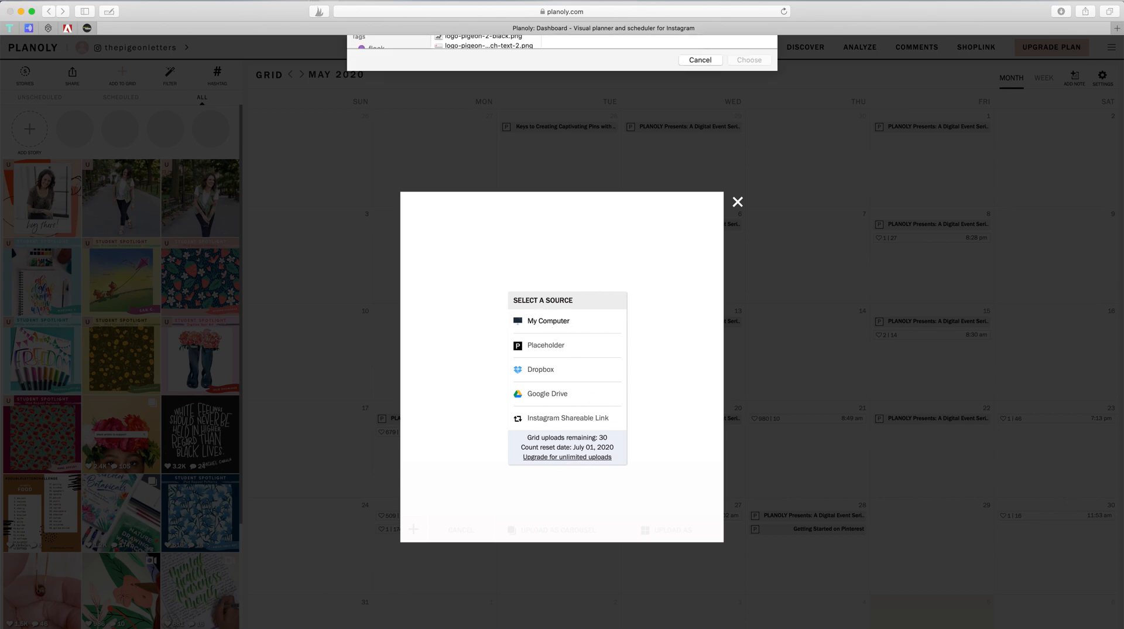
{"action": "left_click", "coordinate": [548, 321]}
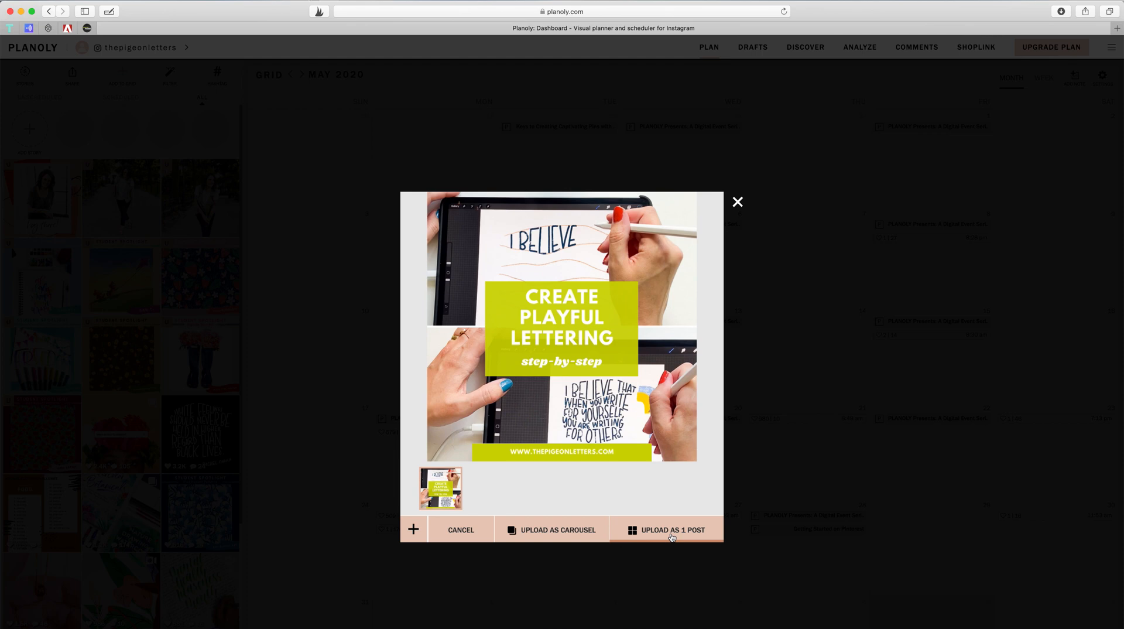
{"action": "left_click", "coordinate": [672, 530]}
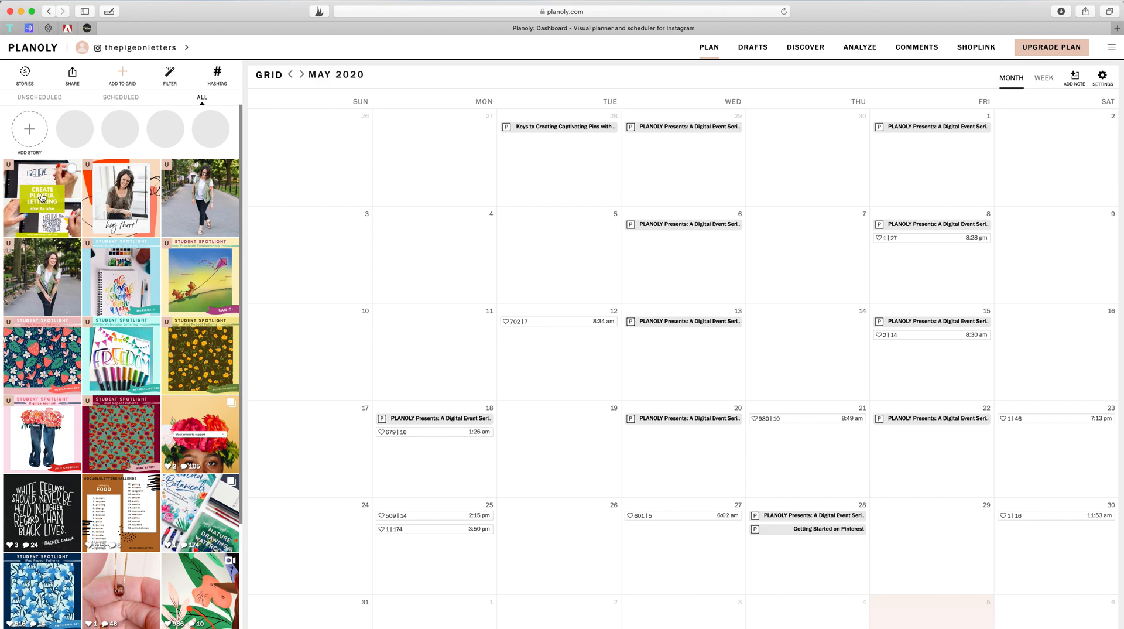
Open the new lettering post and write its step-by-step playful lettering caption.
{"action": "left_click", "coordinate": [41, 201]}
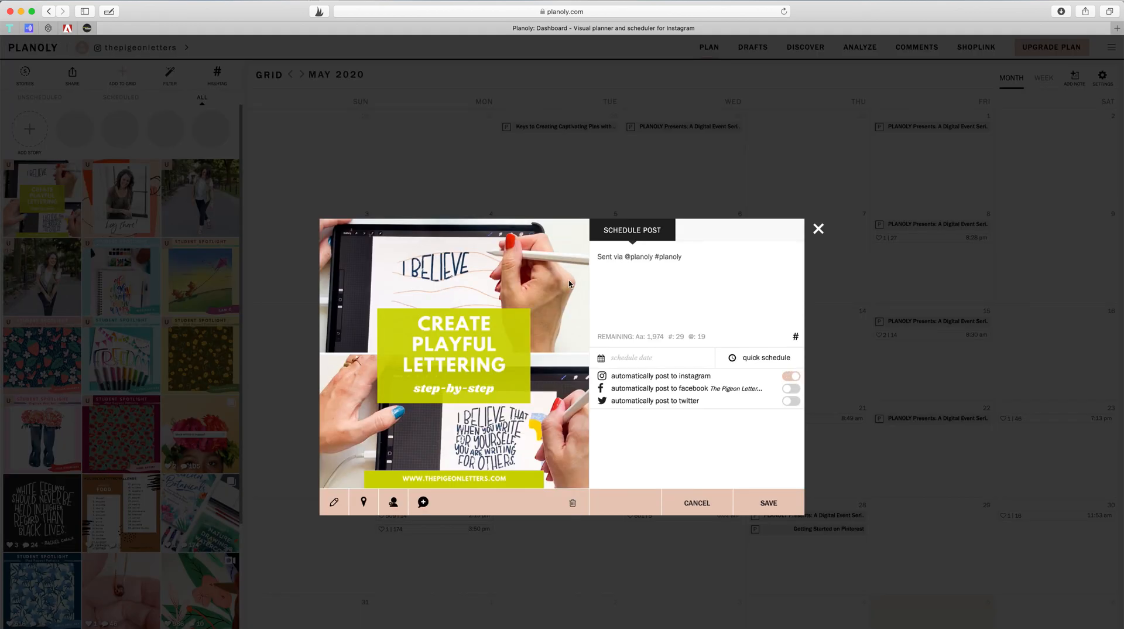
{"action": "left_click", "coordinate": [635, 273]}
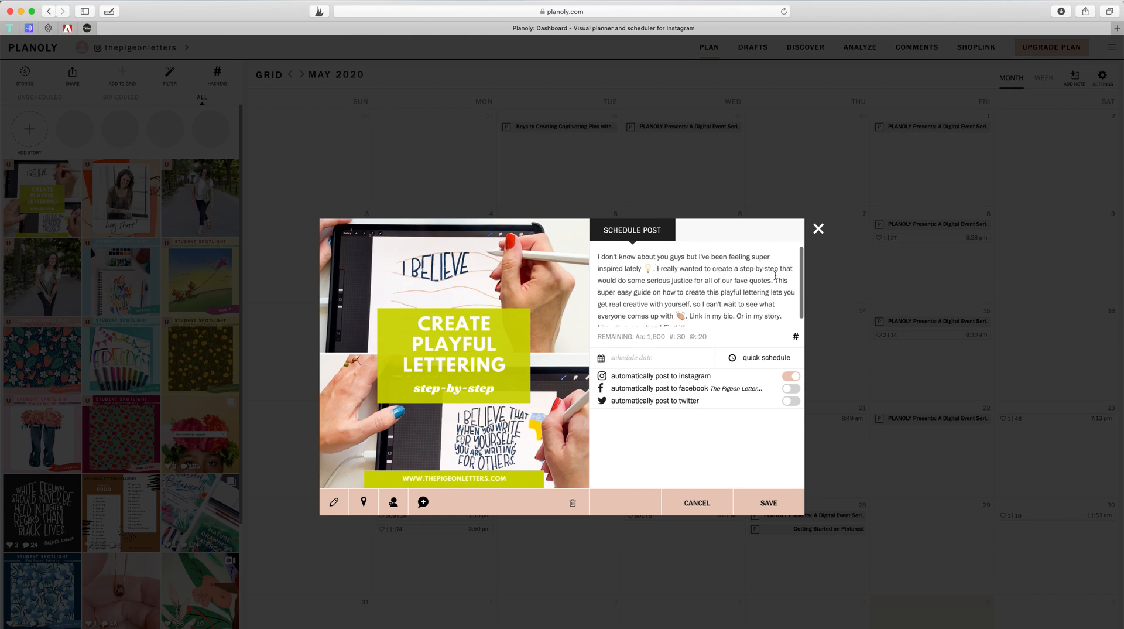
{"action": "scroll", "scroll_direction": "down", "scroll_amount": 3}
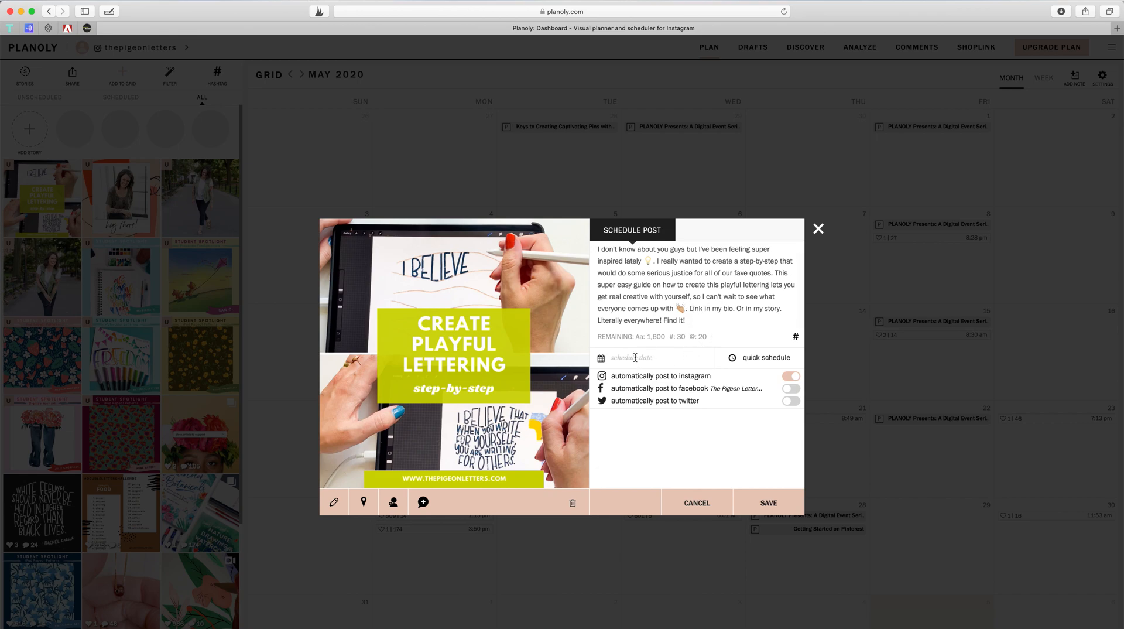
Set the lettering post's schedule date to June 18, 2020 at 07:15 am.
{"action": "left_click", "coordinate": [635, 357]}
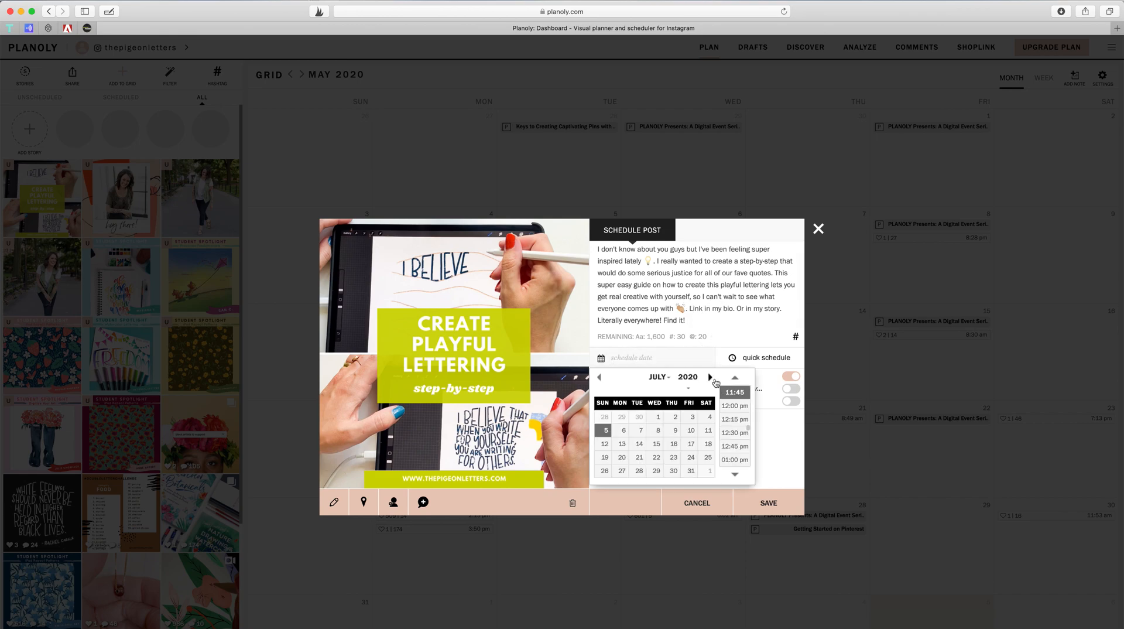
{"action": "left_click", "coordinate": [600, 377]}
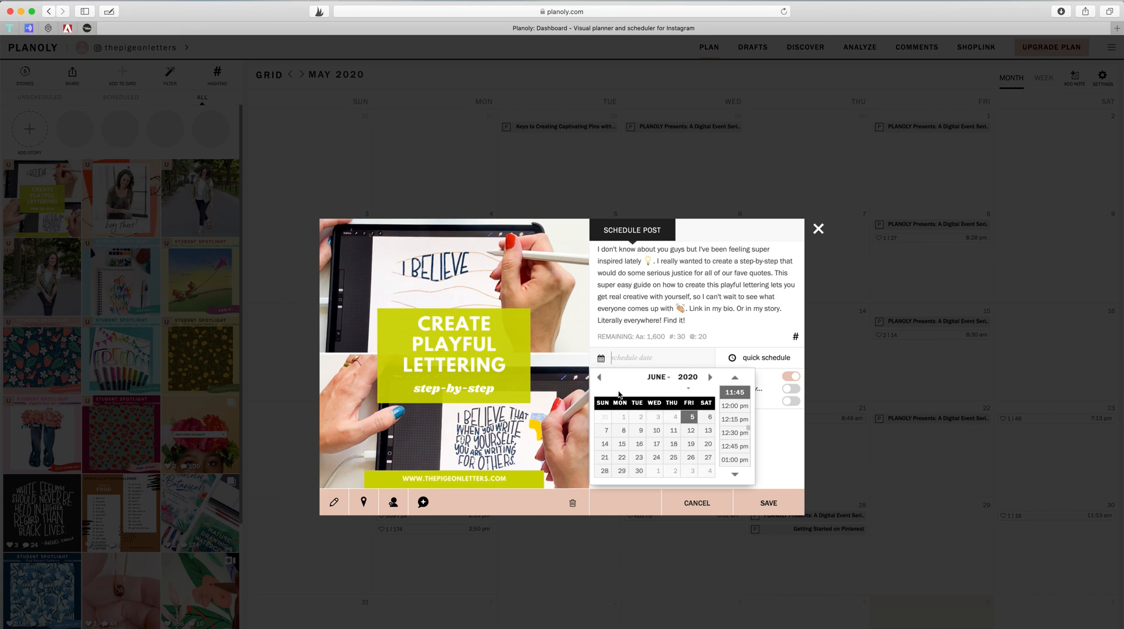
{"action": "left_click", "coordinate": [673, 443]}
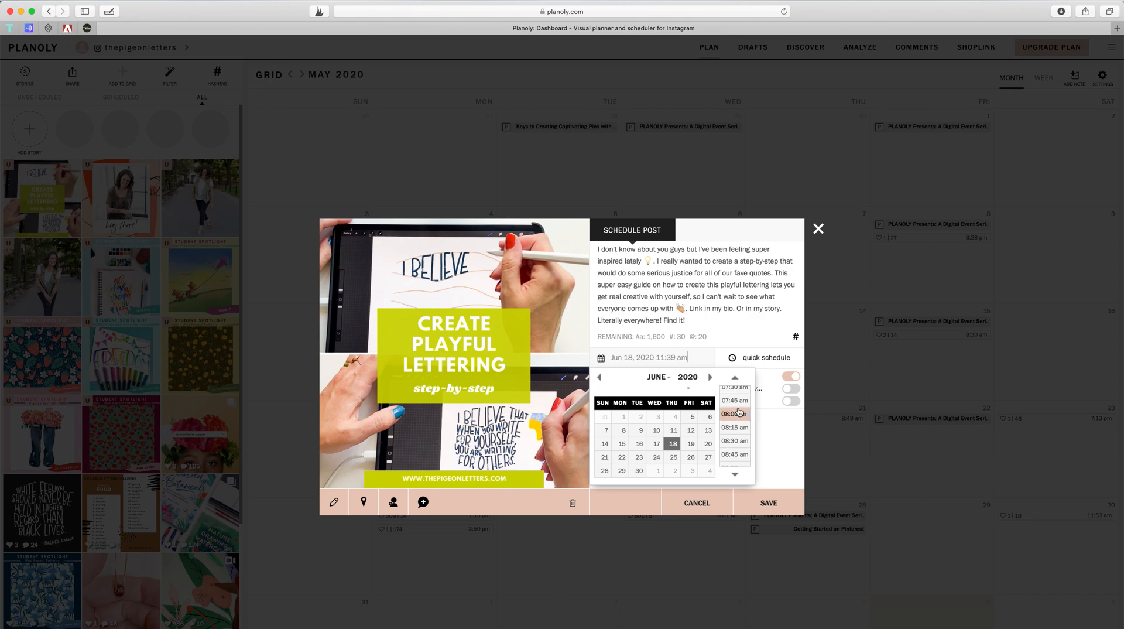
{"action": "left_click", "coordinate": [734, 414]}
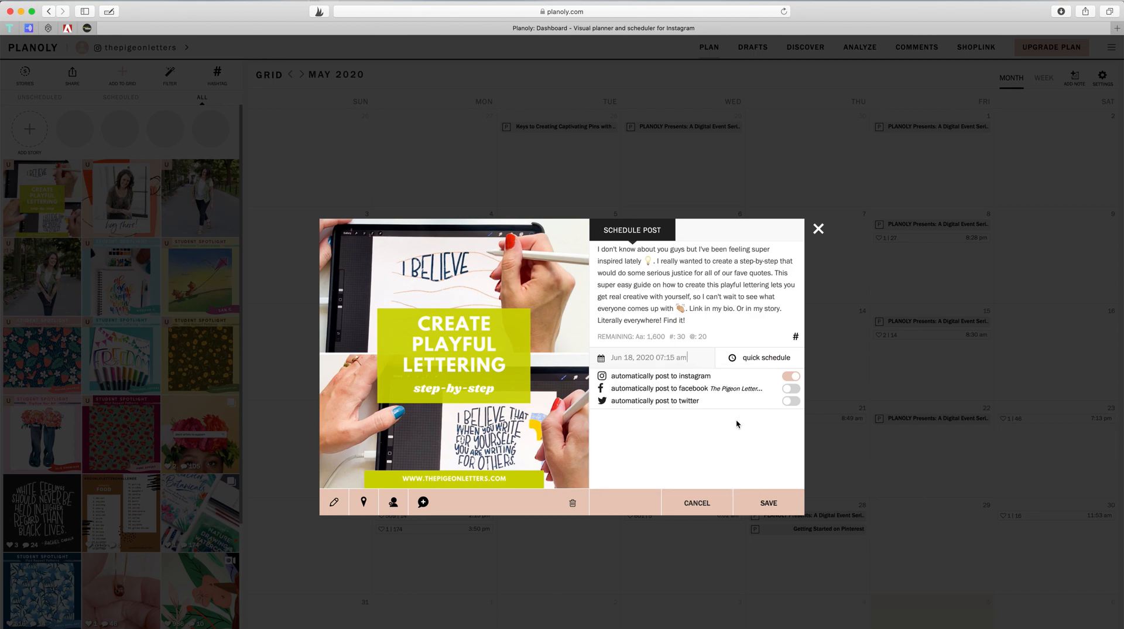
{"action": "mouse_move", "coordinate": [755, 366]}
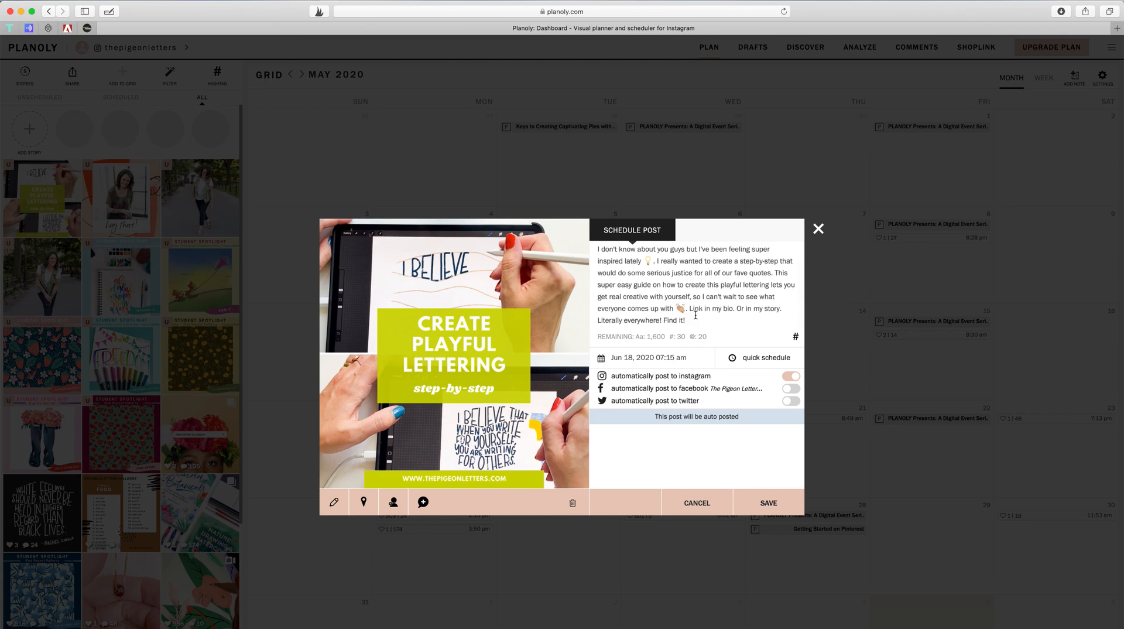
Append lettering hashtags such as #lettering to the end of the caption.
{"action": "scroll", "scroll_direction": "down", "scroll_amount": 3}
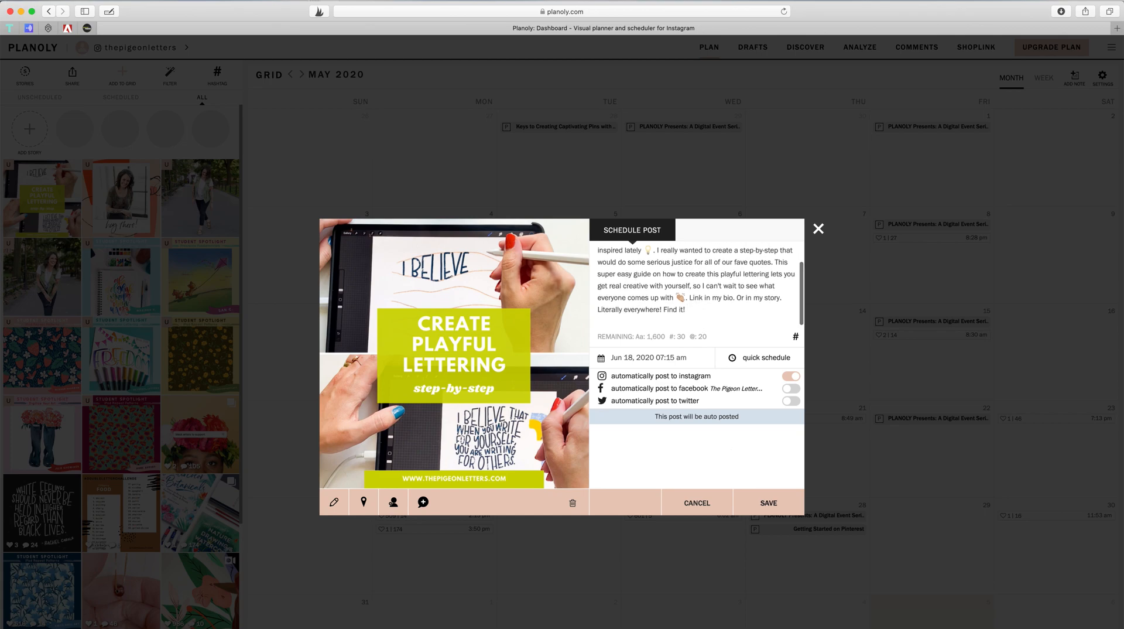
{"action": "scroll", "scroll_direction": "down", "scroll_amount": 3}
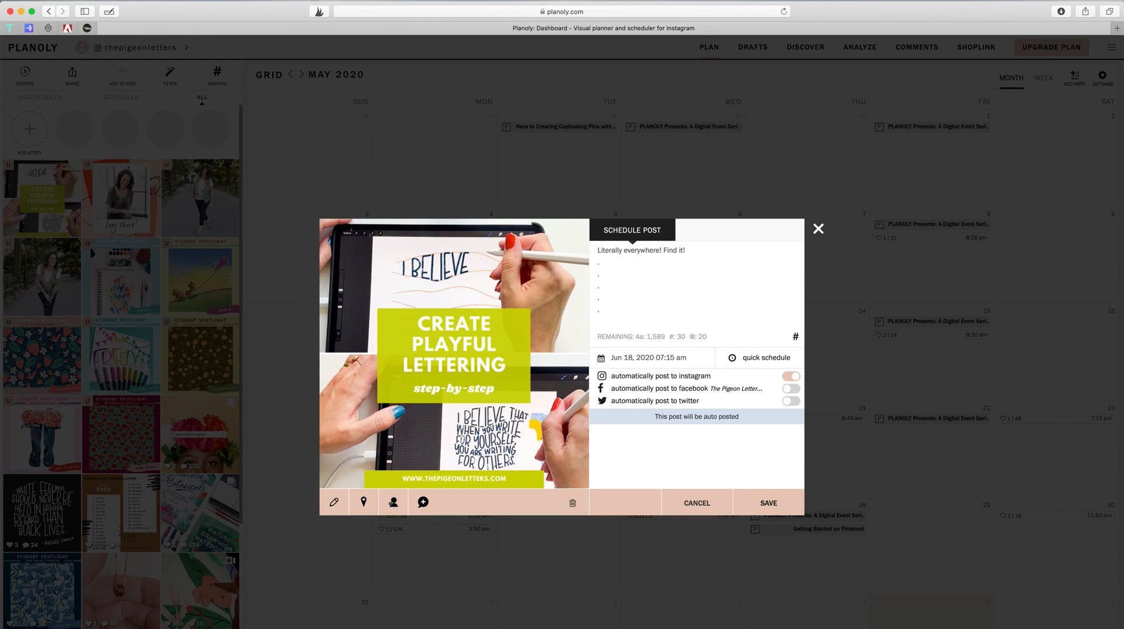
{"action": "type", "text": "#letteringtutorial #"}
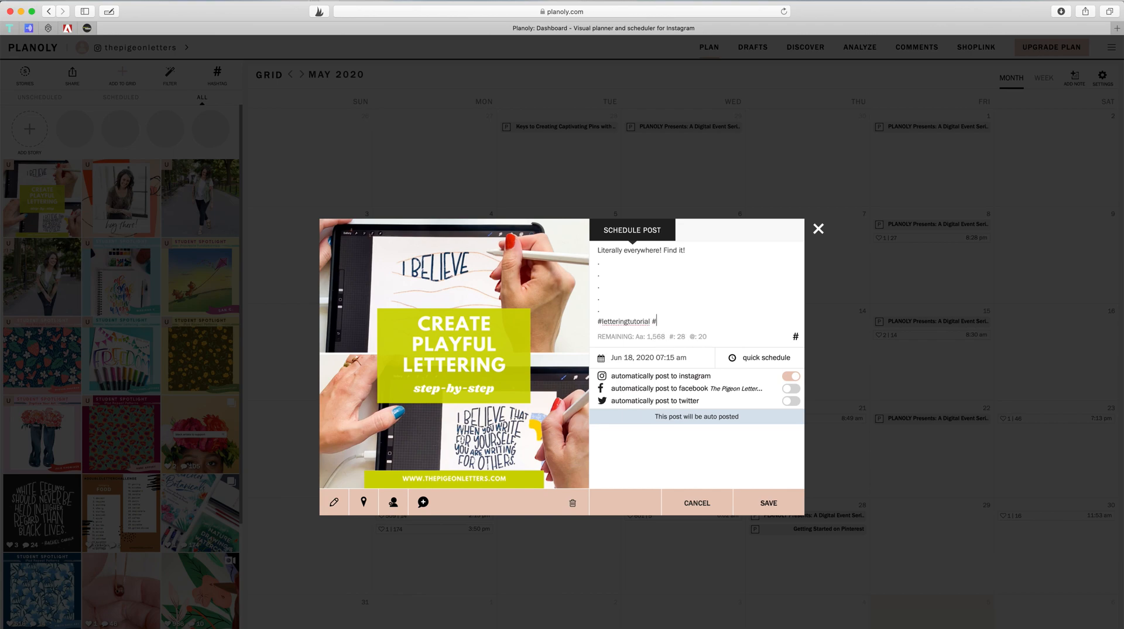
{"action": "type", "text": "wavyletteri"}
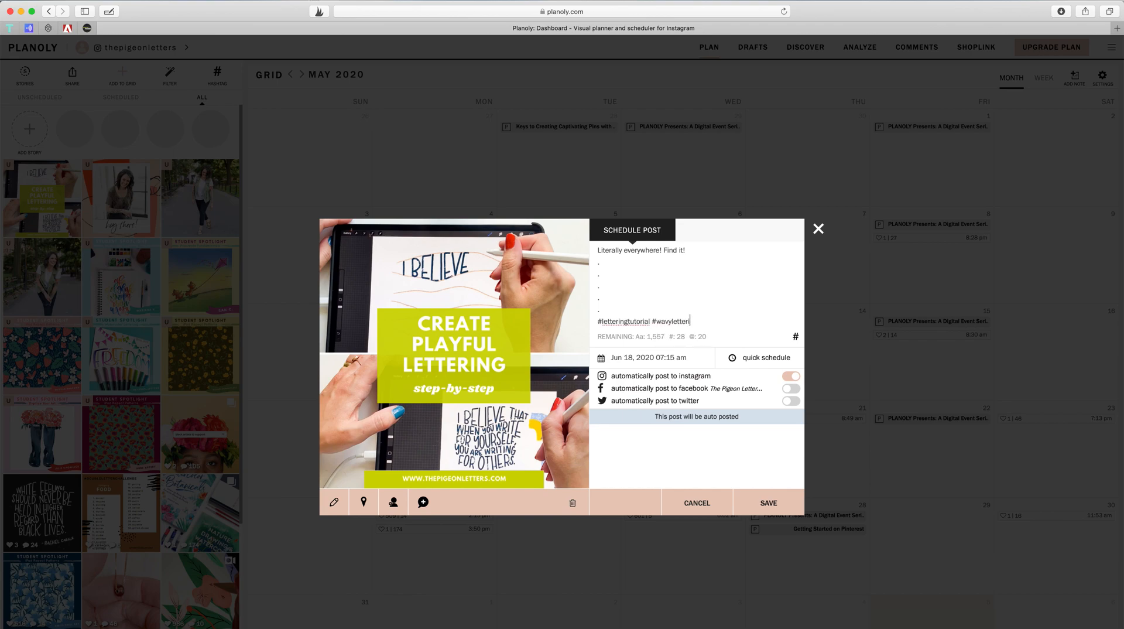
{"action": "type", "text": "#lettering"}
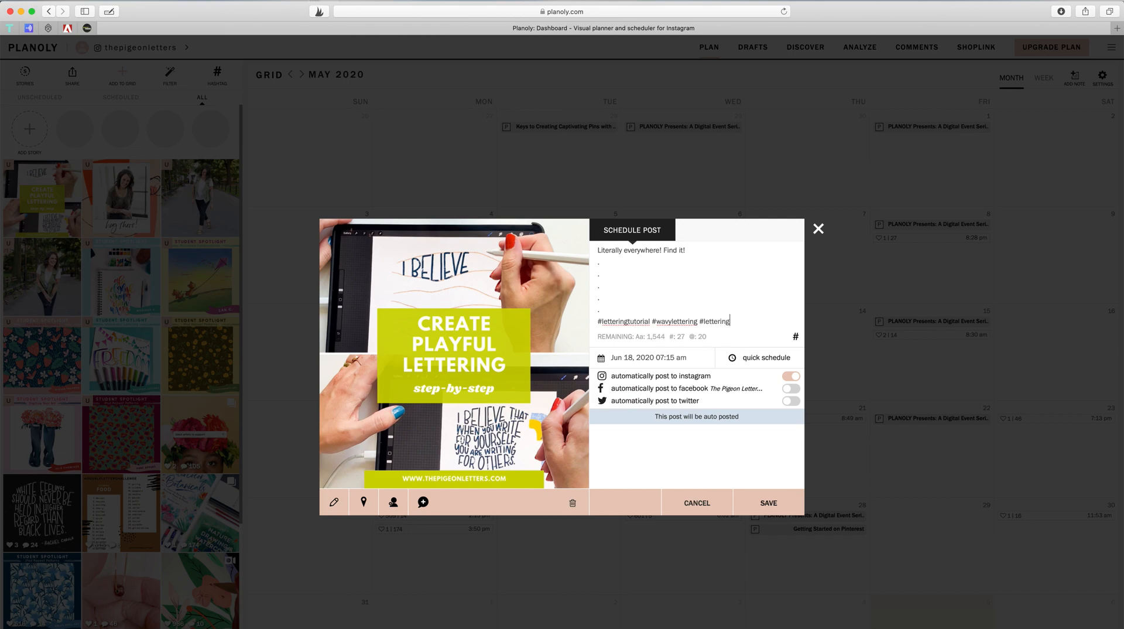
{"action": "type", "text": "effects"}
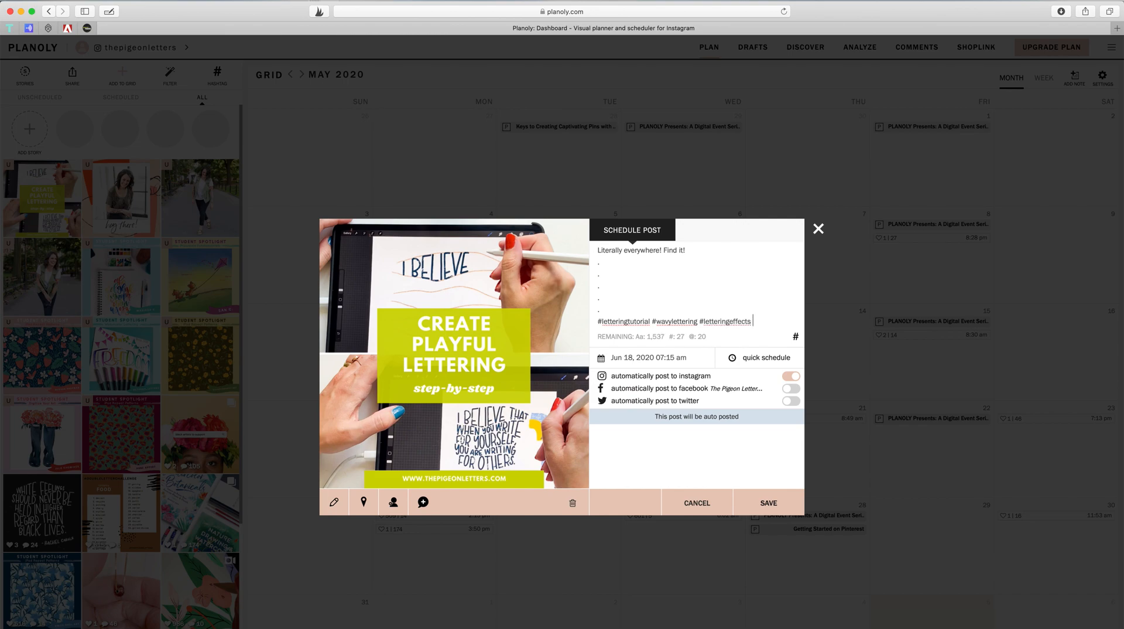
Add #procreatelettering, #hand lettering and #ipadlettering, removing stray letters.
{"action": "type", "text": "#procreate"}
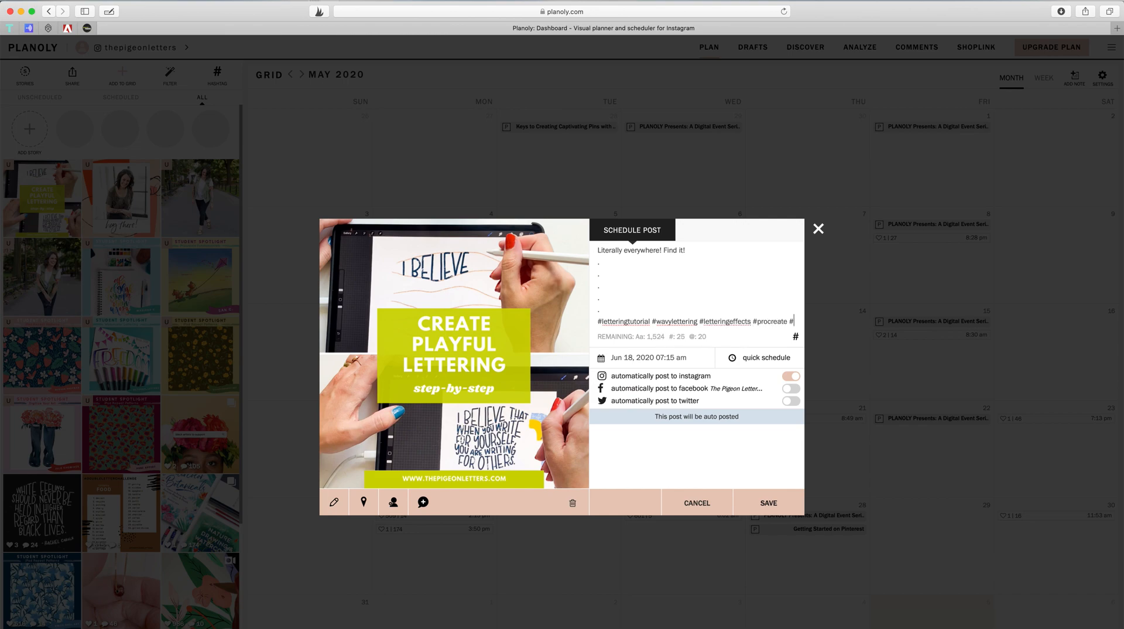
{"action": "type", "text": "#procreate le"}
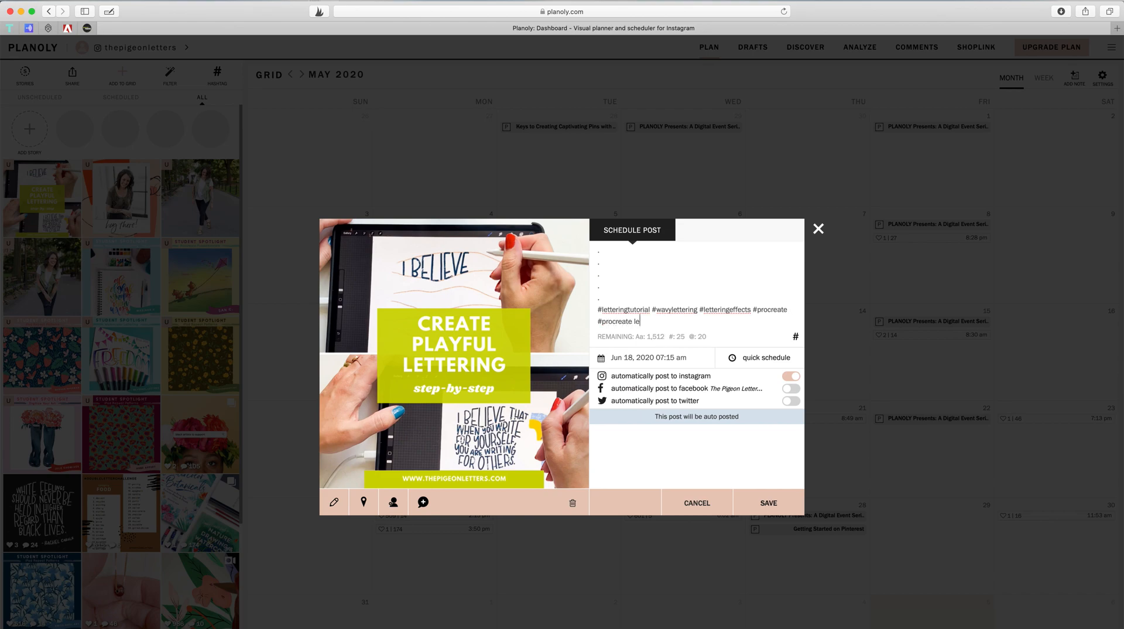
{"action": "key", "text": "Backspace"}
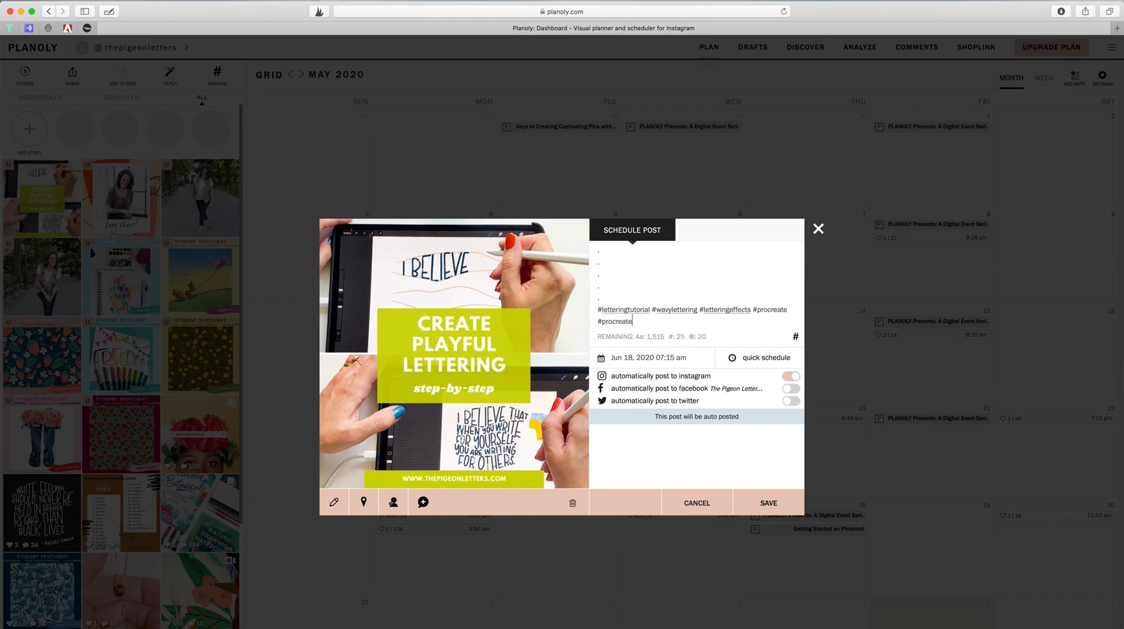
{"action": "type", "text": "lettering #lettering"}
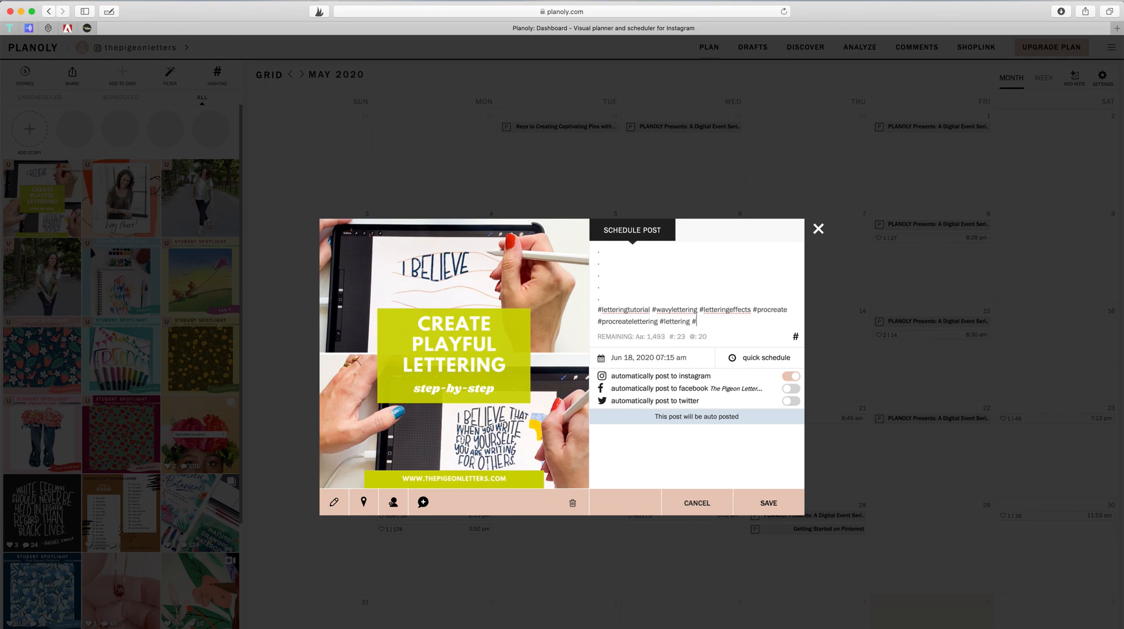
{"action": "type", "text": "#hand"}
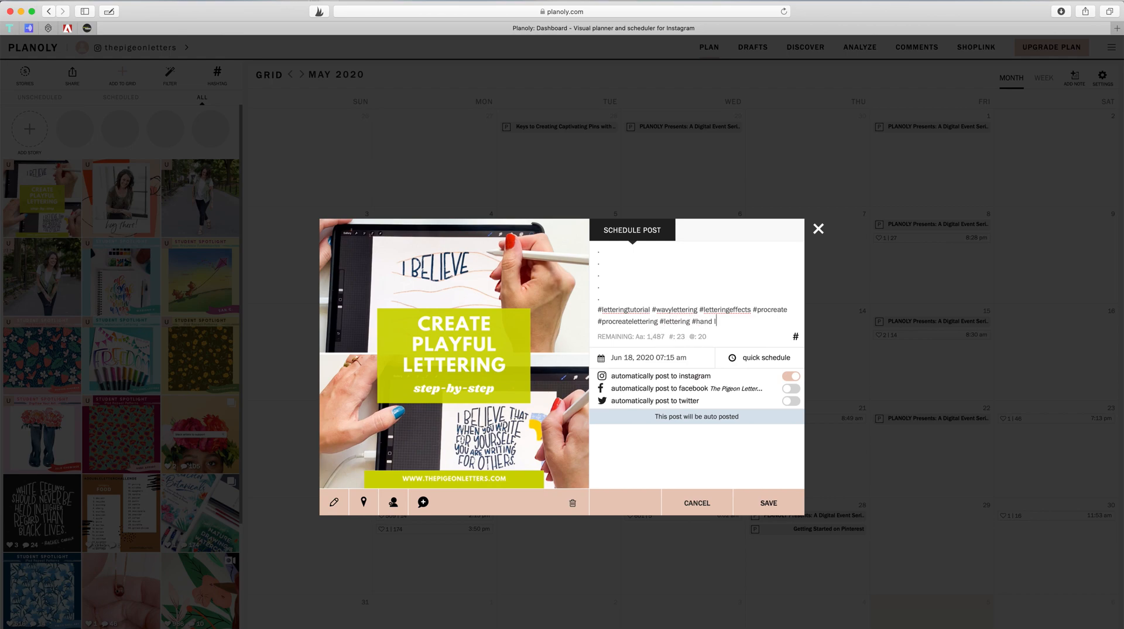
{"action": "type", "text": "lettering #pro"}
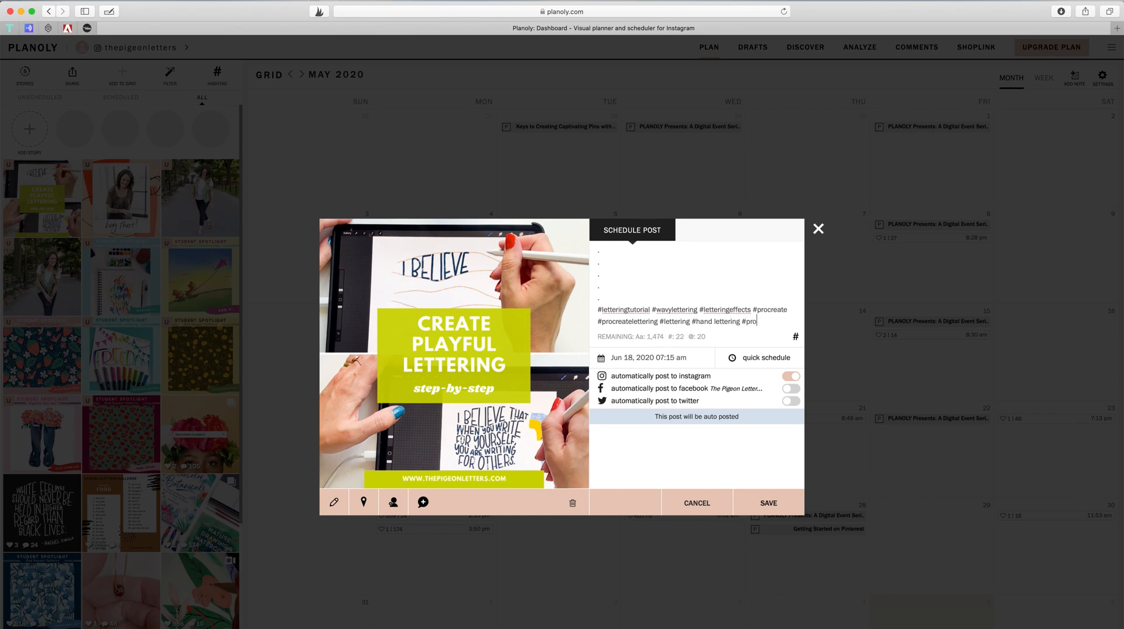
{"action": "type", "text": "ipadle"}
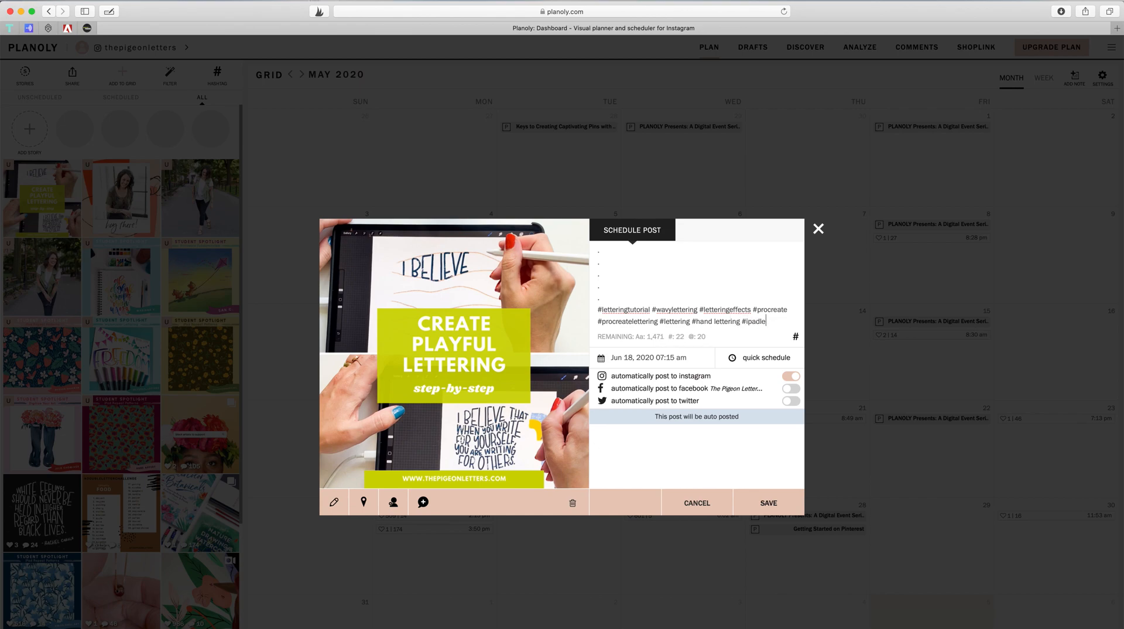
{"action": "type", "text": "ttering"}
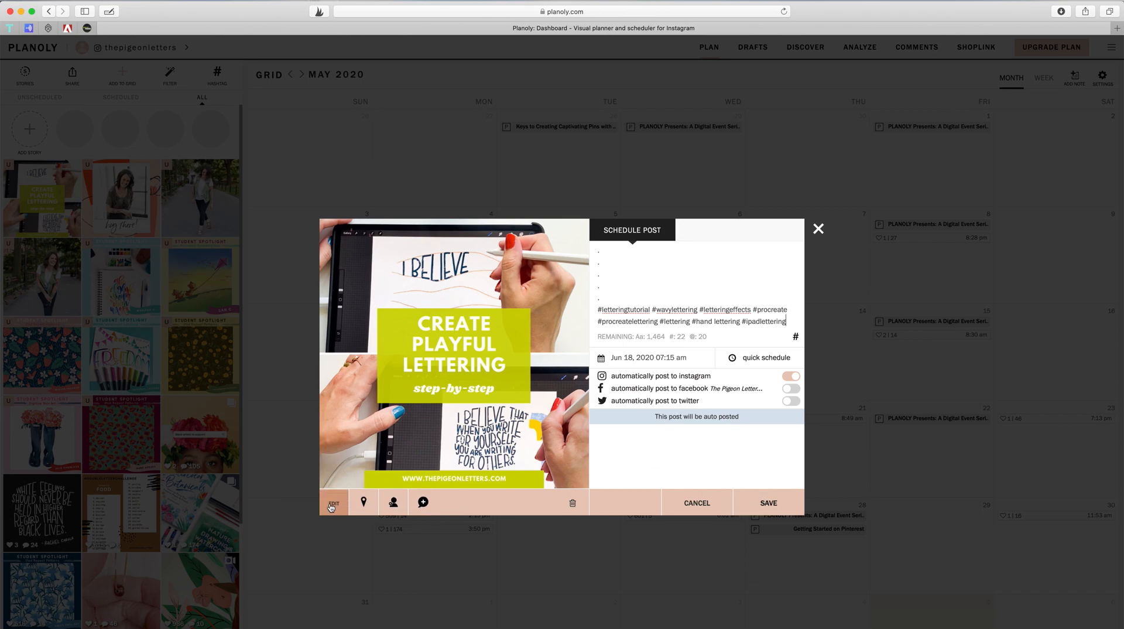
{"action": "mouse_move", "coordinate": [393, 505]}
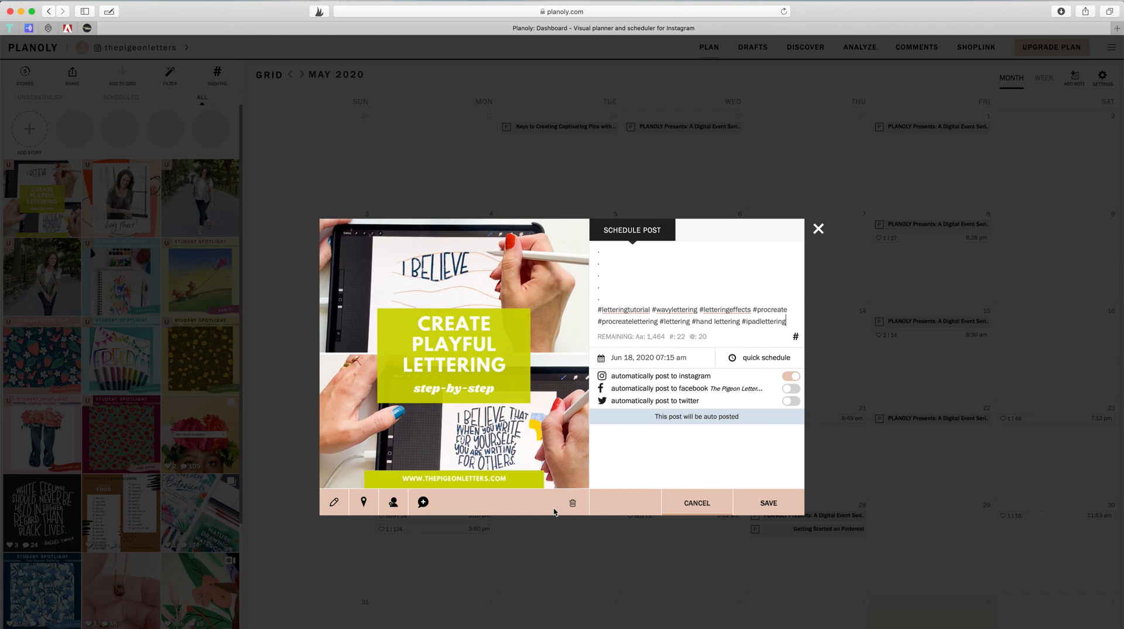
{"action": "mouse_move", "coordinate": [742, 406]}
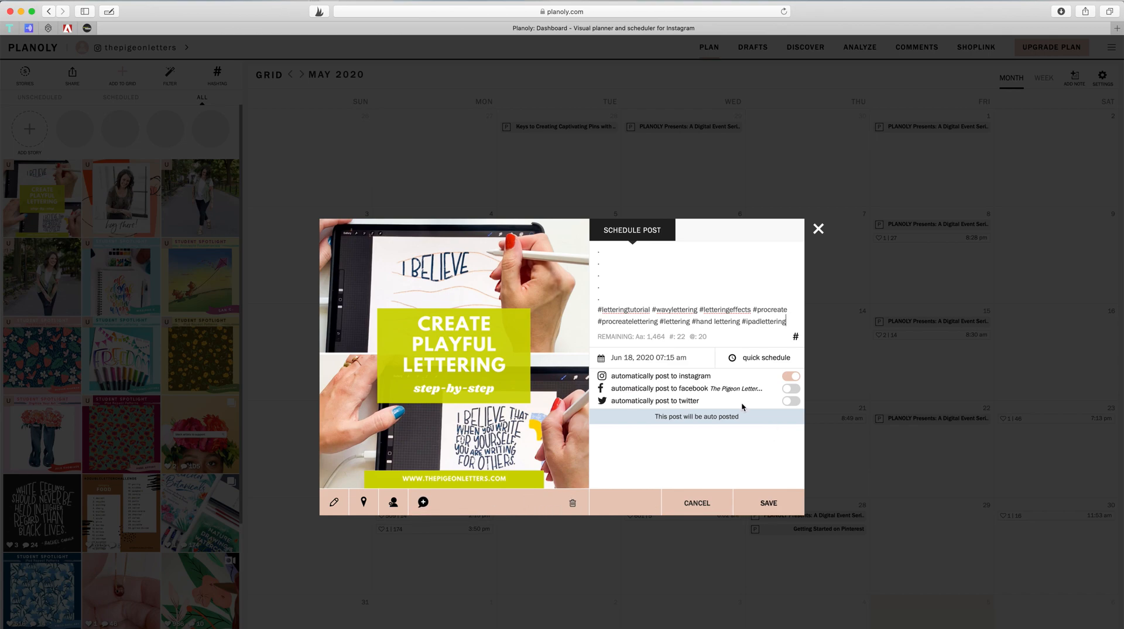
Save the lettering post from the Schedule Post dialog.
{"action": "left_click", "coordinate": [422, 502]}
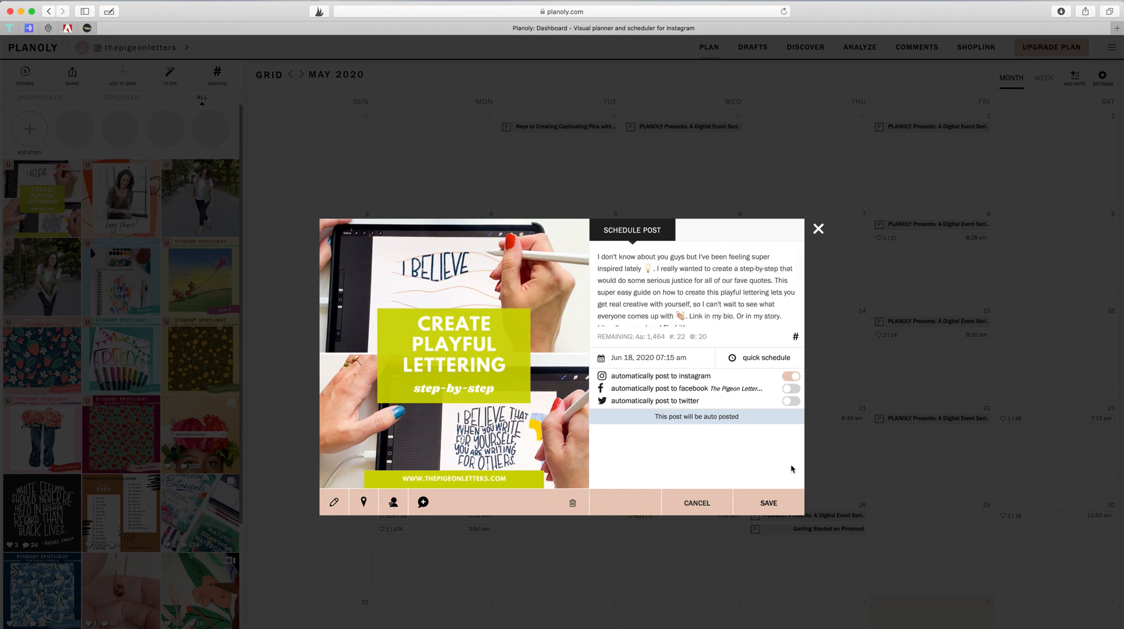
{"action": "mouse_move", "coordinate": [759, 500]}
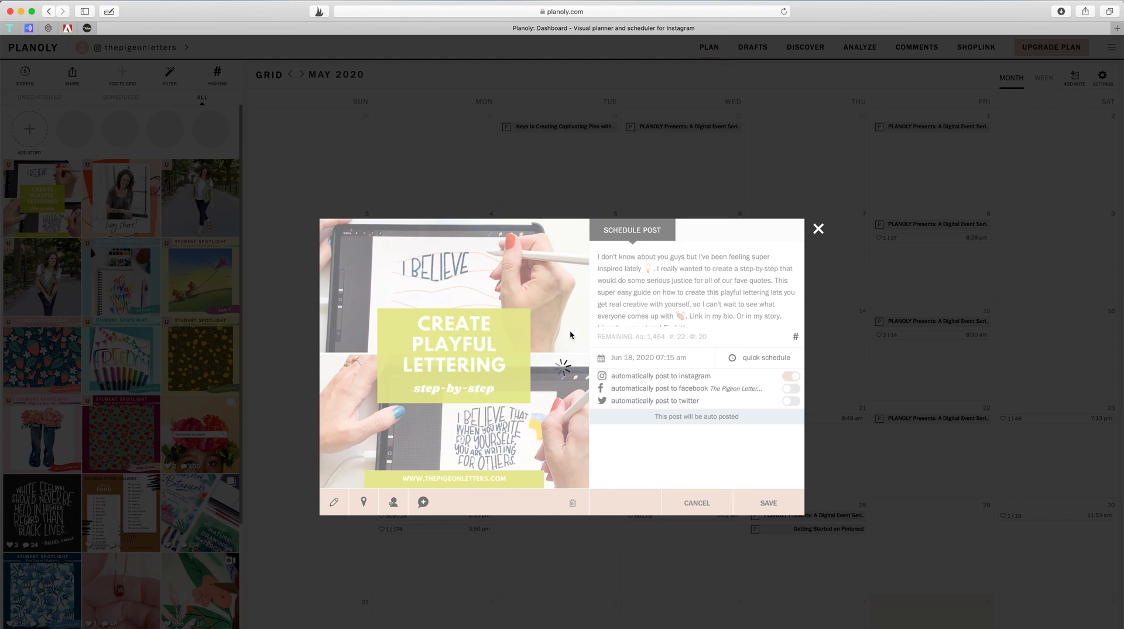
Close the post view and advance the calendar from May to June 2020.
{"action": "left_click", "coordinate": [818, 228]}
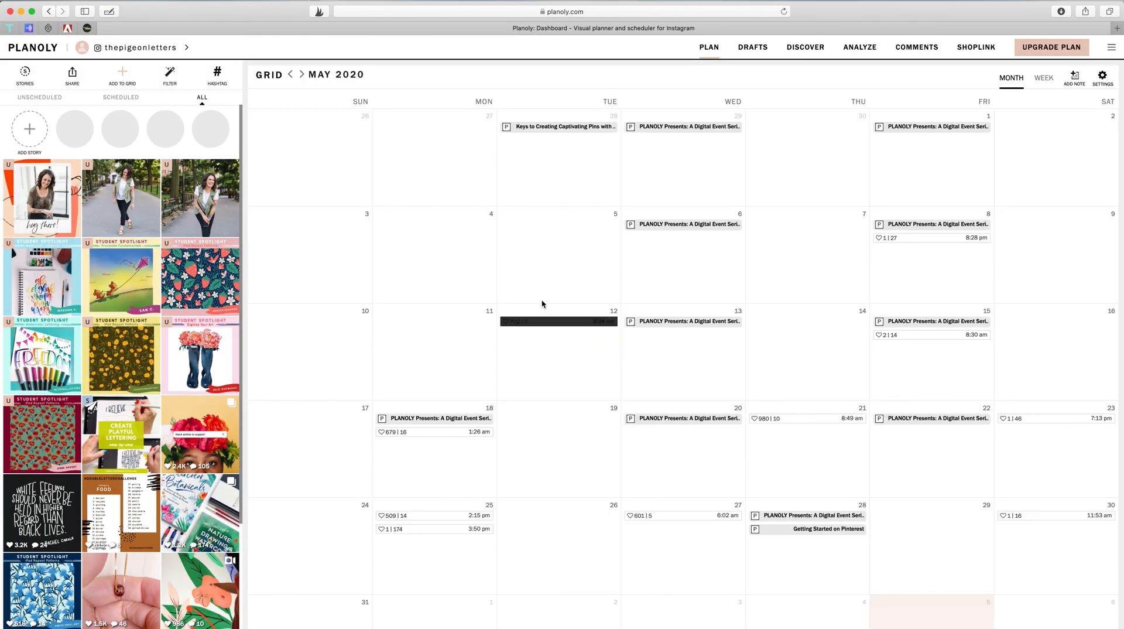
{"action": "left_click", "coordinate": [302, 74]}
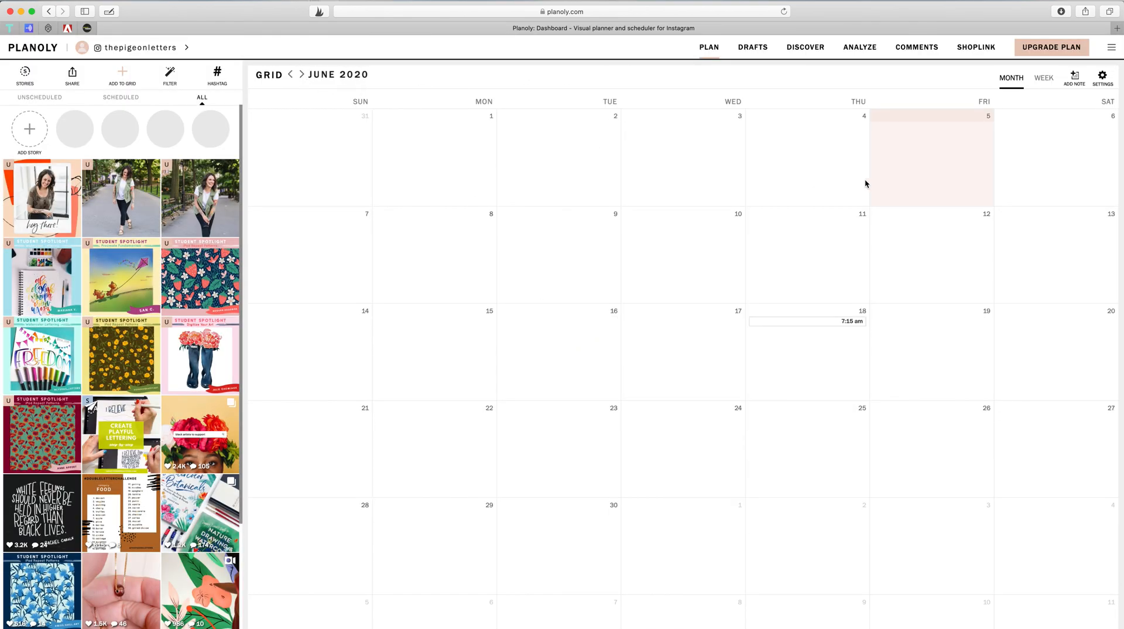
{"action": "mouse_move", "coordinate": [805, 335]}
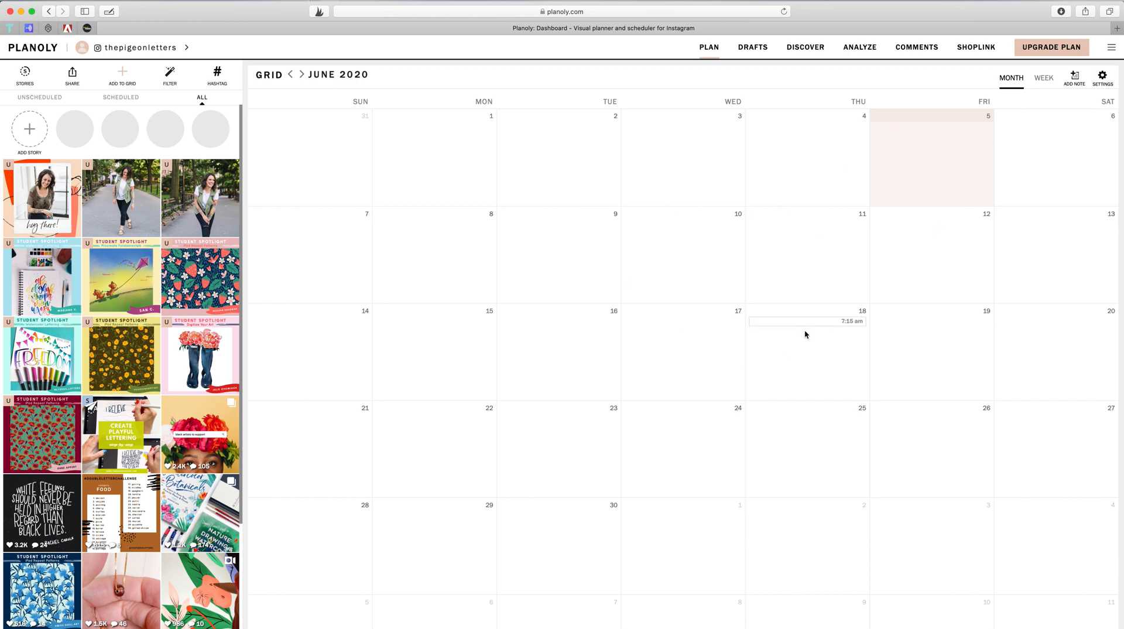
{"action": "mouse_move", "coordinate": [880, 326]}
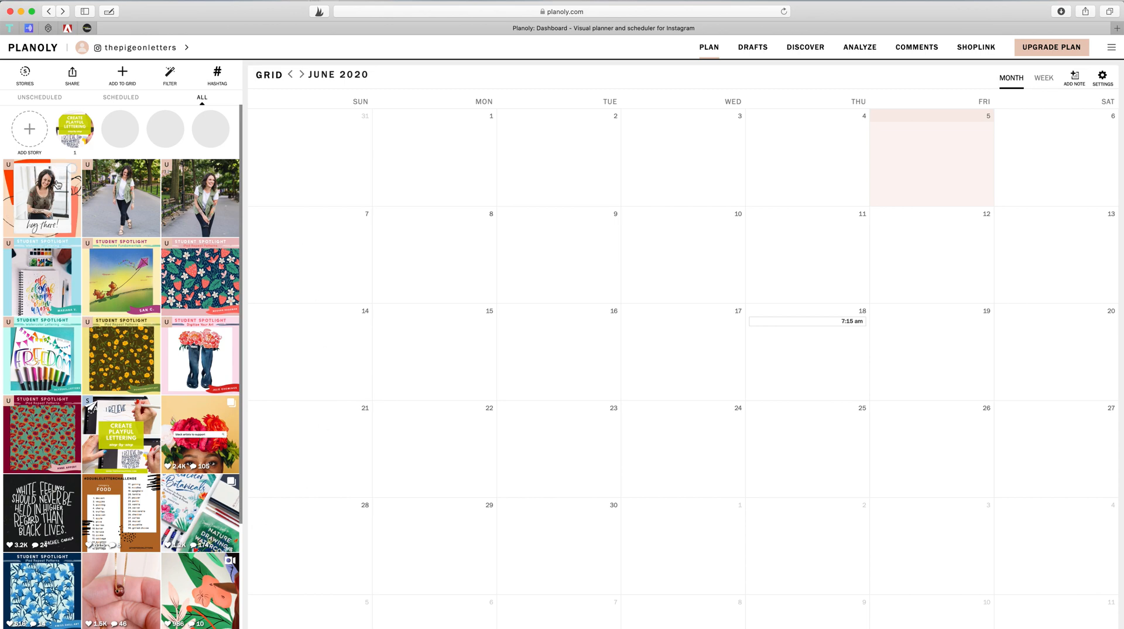
{"action": "mouse_move", "coordinate": [135, 414]}
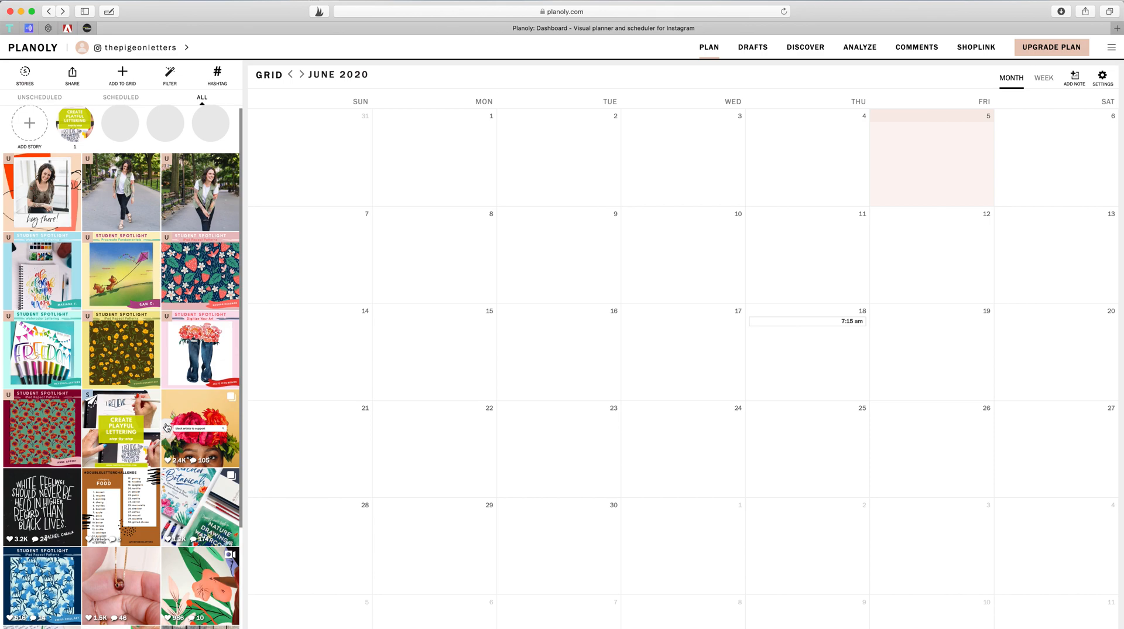
{"action": "mouse_move", "coordinate": [120, 431]}
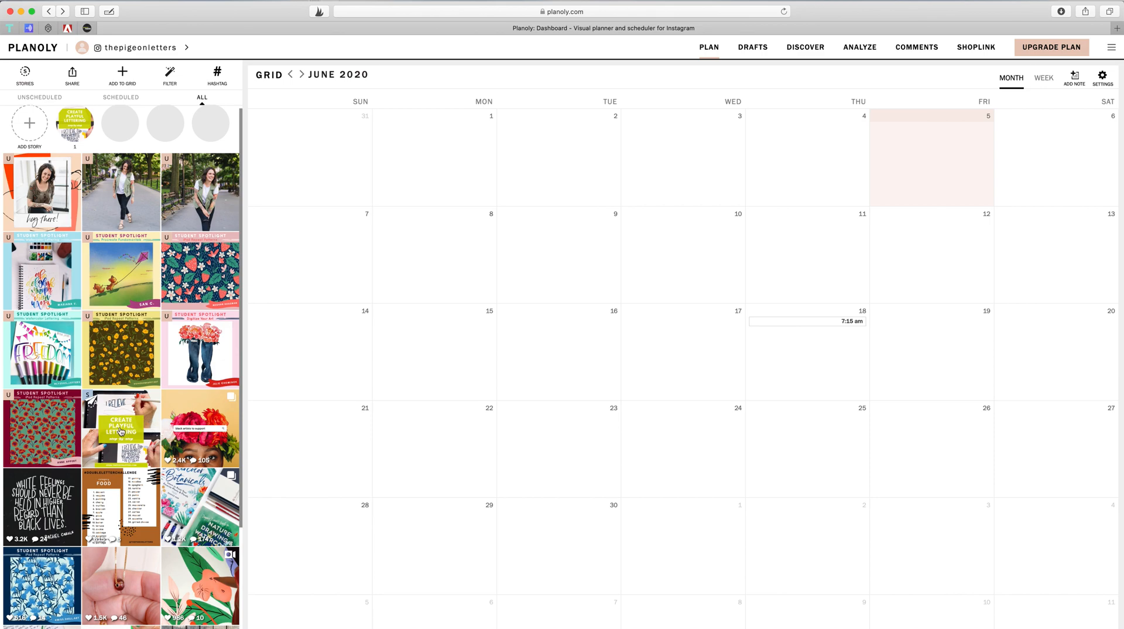
{"action": "mouse_move", "coordinate": [555, 293]}
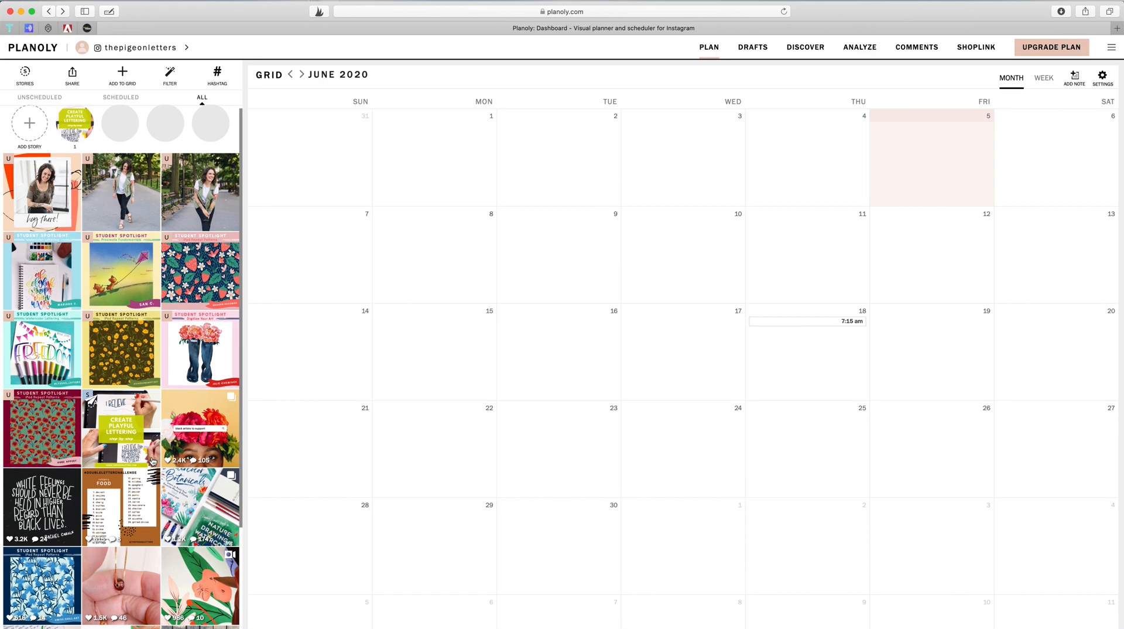
{"action": "mouse_move", "coordinate": [143, 416]}
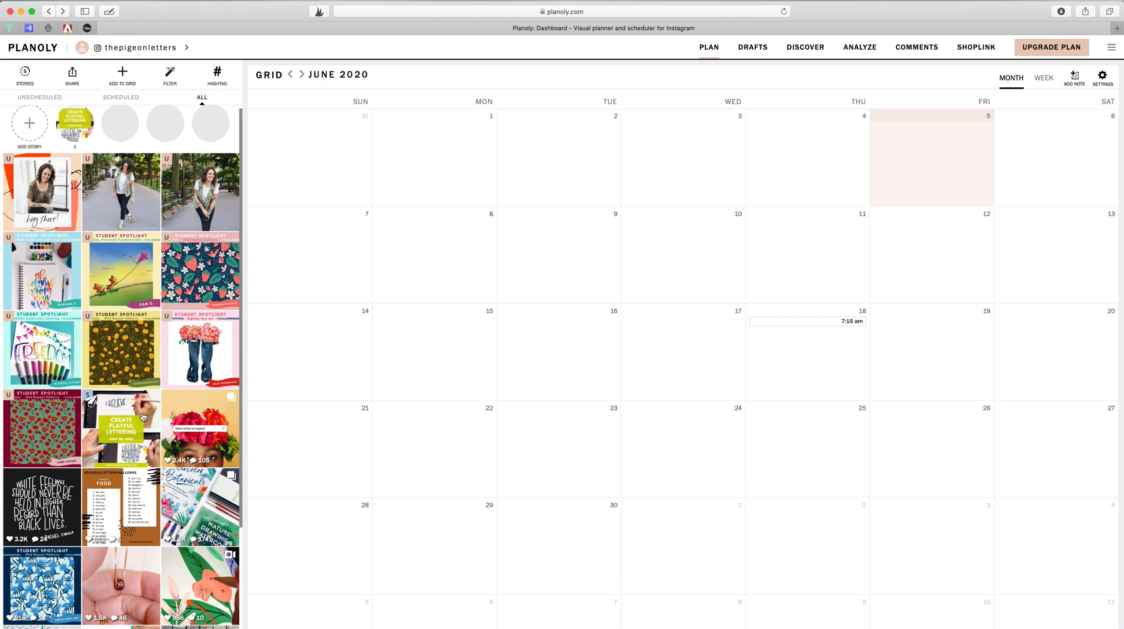
{"action": "scroll", "scroll_direction": "down", "scroll_amount": 3}
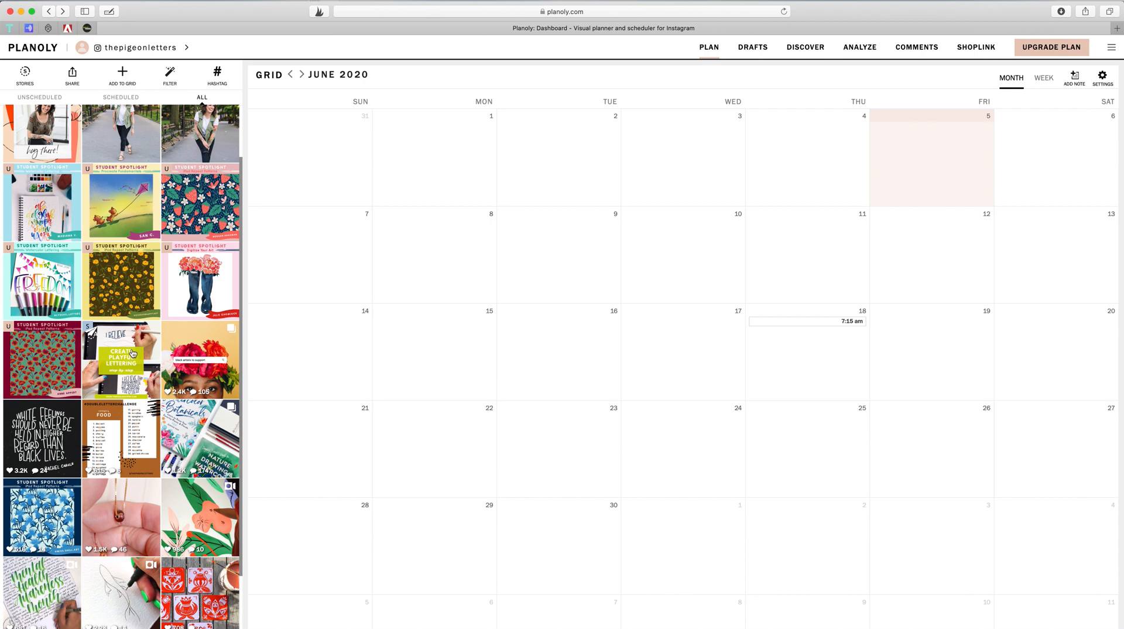
{"action": "mouse_move", "coordinate": [647, 183]}
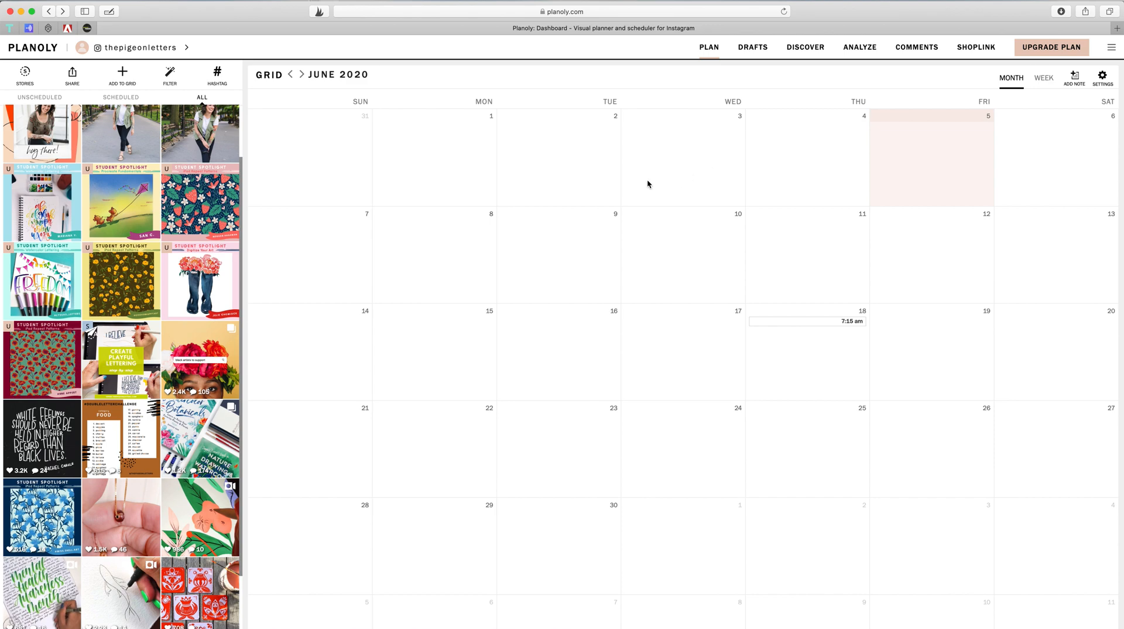
{"action": "mouse_move", "coordinate": [703, 294]}
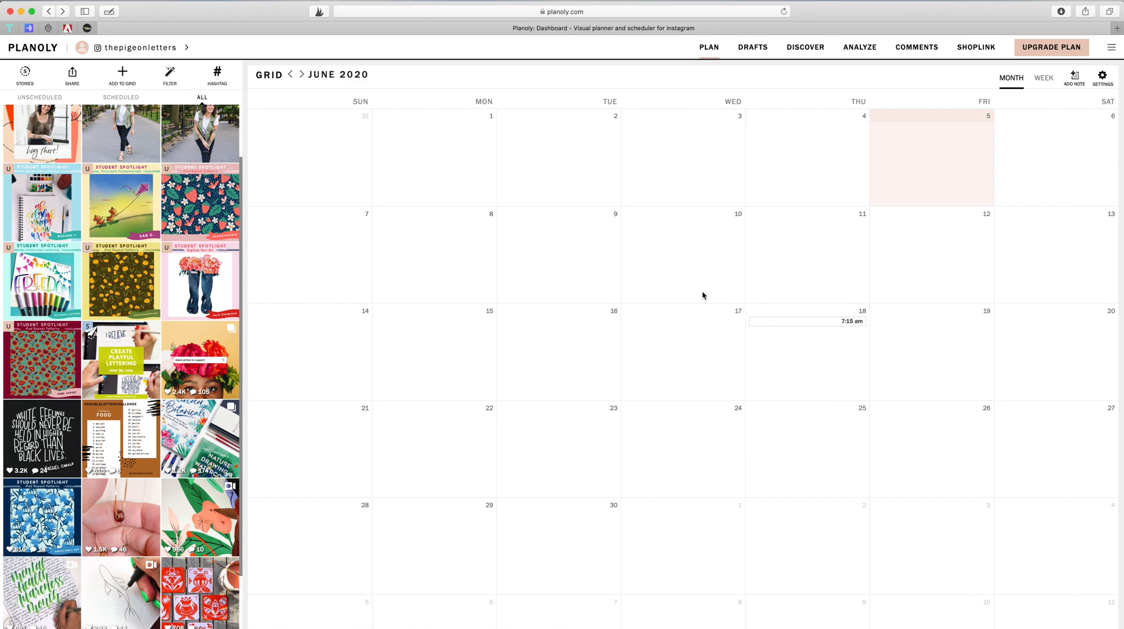
{"action": "mouse_move", "coordinate": [741, 247]}
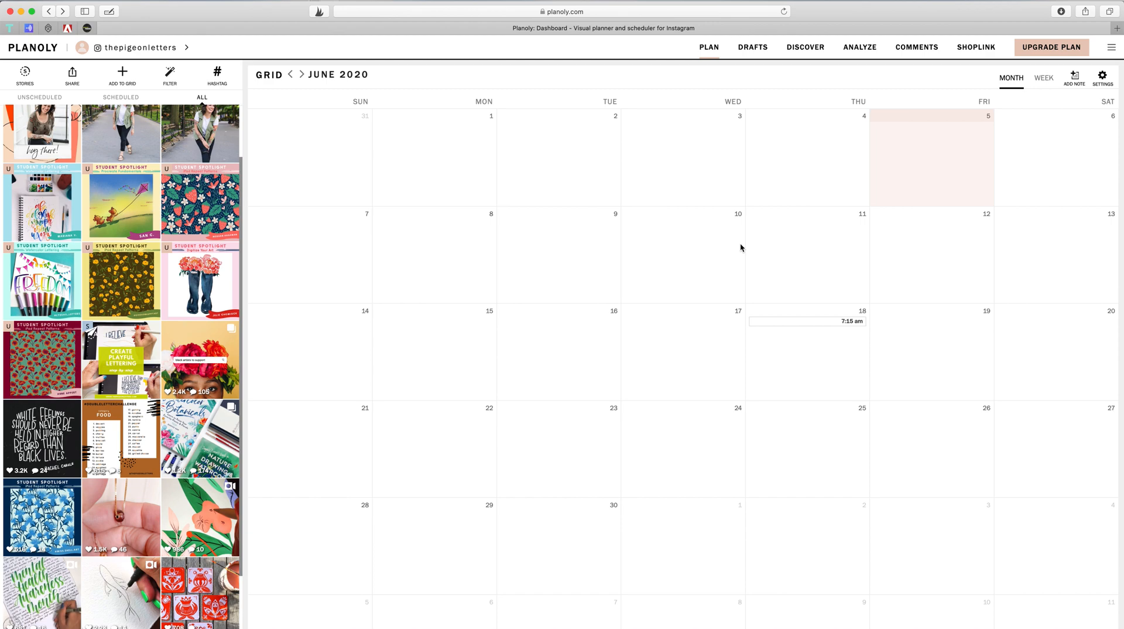
{"action": "mouse_move", "coordinate": [447, 199]}
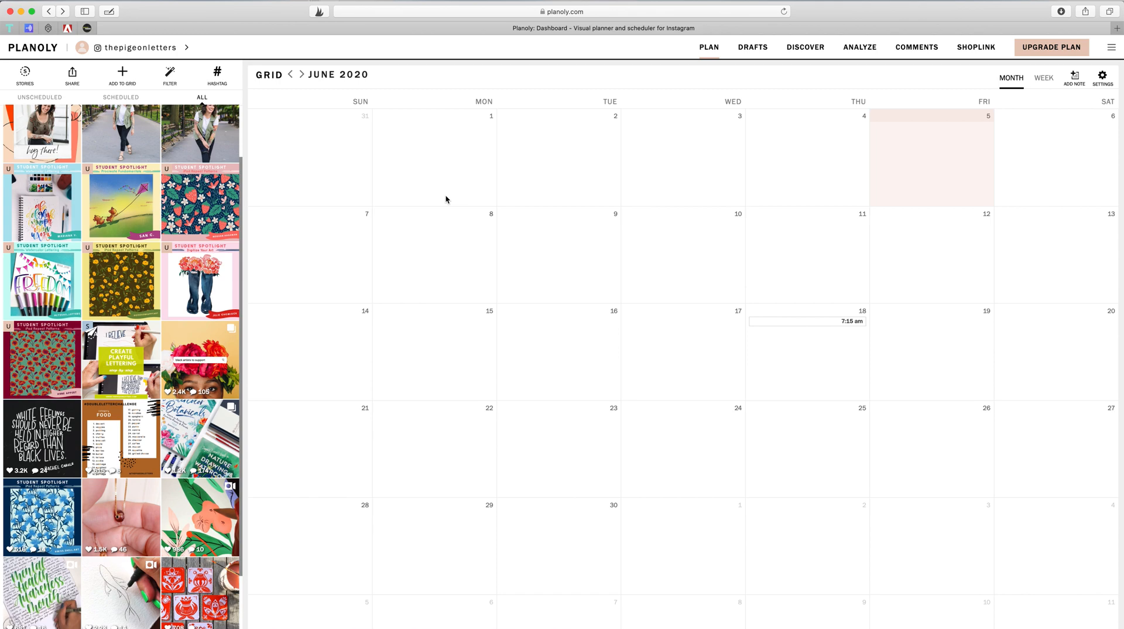
{"action": "mouse_move", "coordinate": [691, 319]}
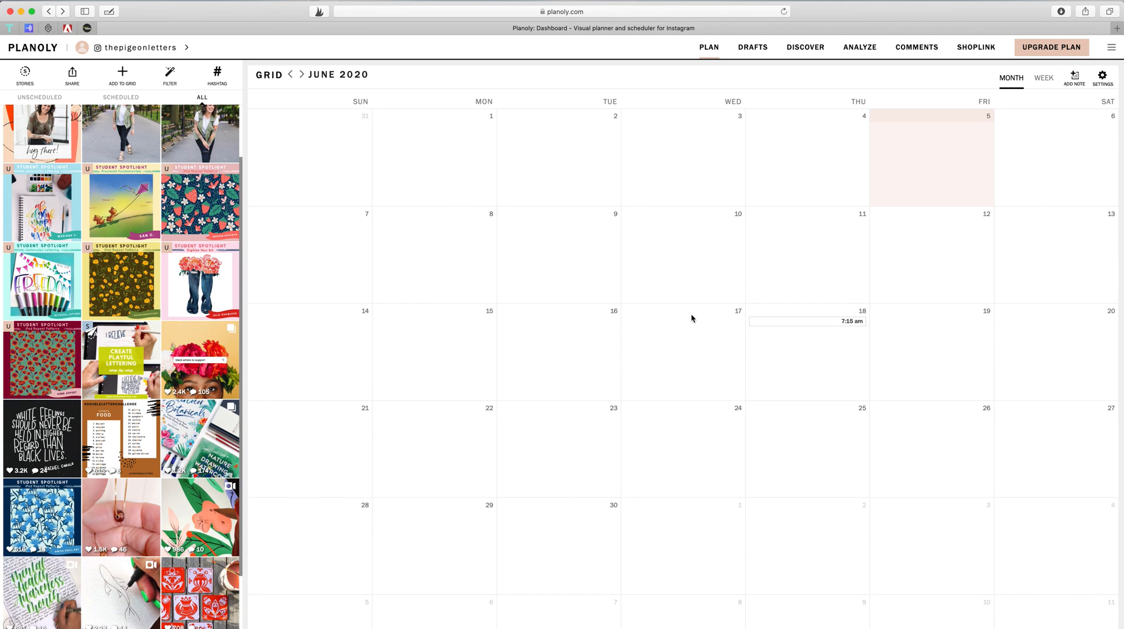
{"action": "mouse_move", "coordinate": [696, 312]}
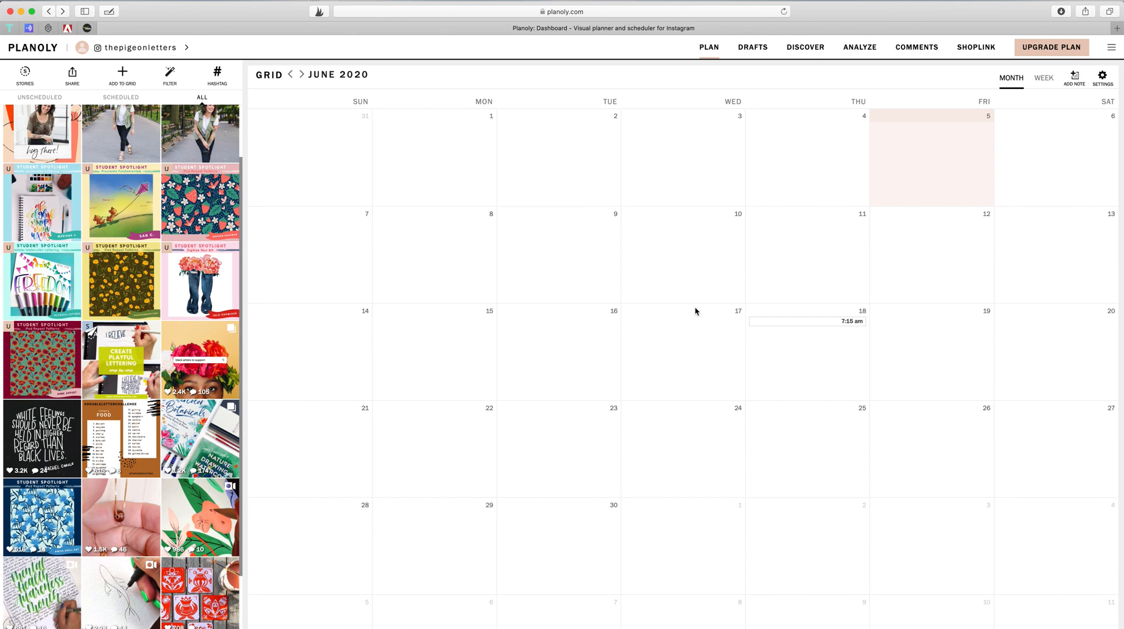
{"action": "mouse_move", "coordinate": [669, 327]}
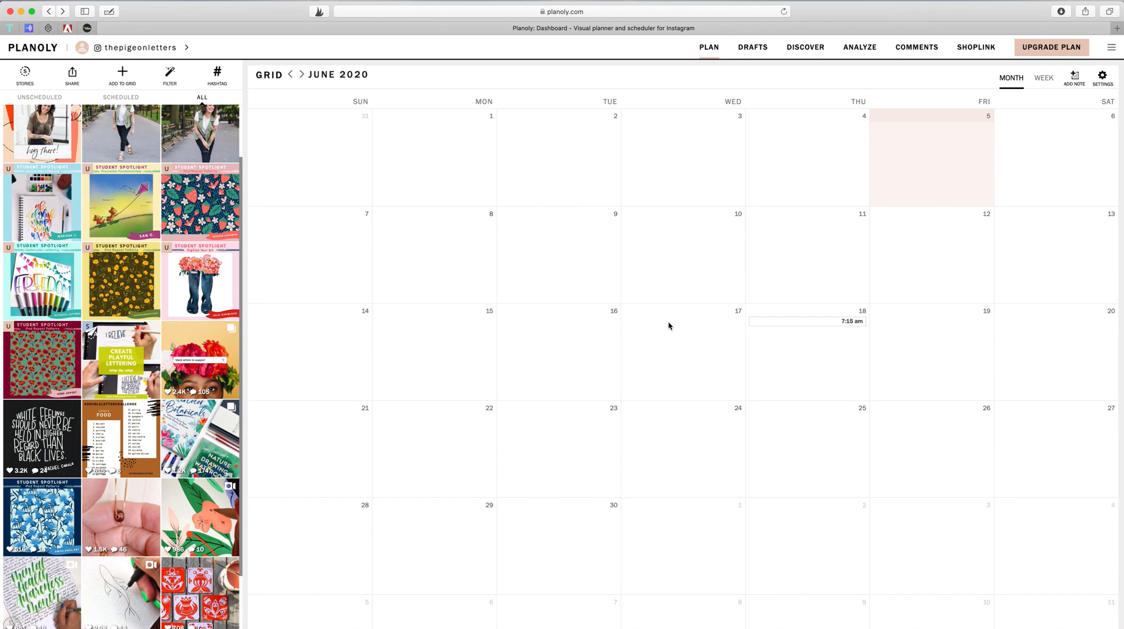
{"action": "mouse_move", "coordinate": [765, 298]}
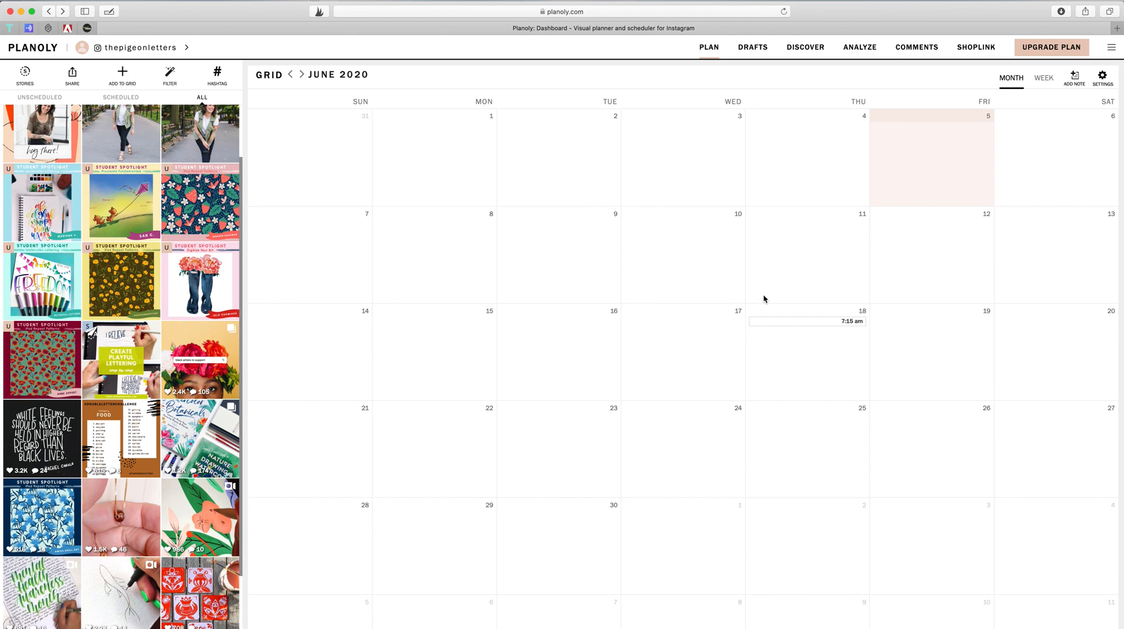
{"action": "mouse_move", "coordinate": [763, 165]}
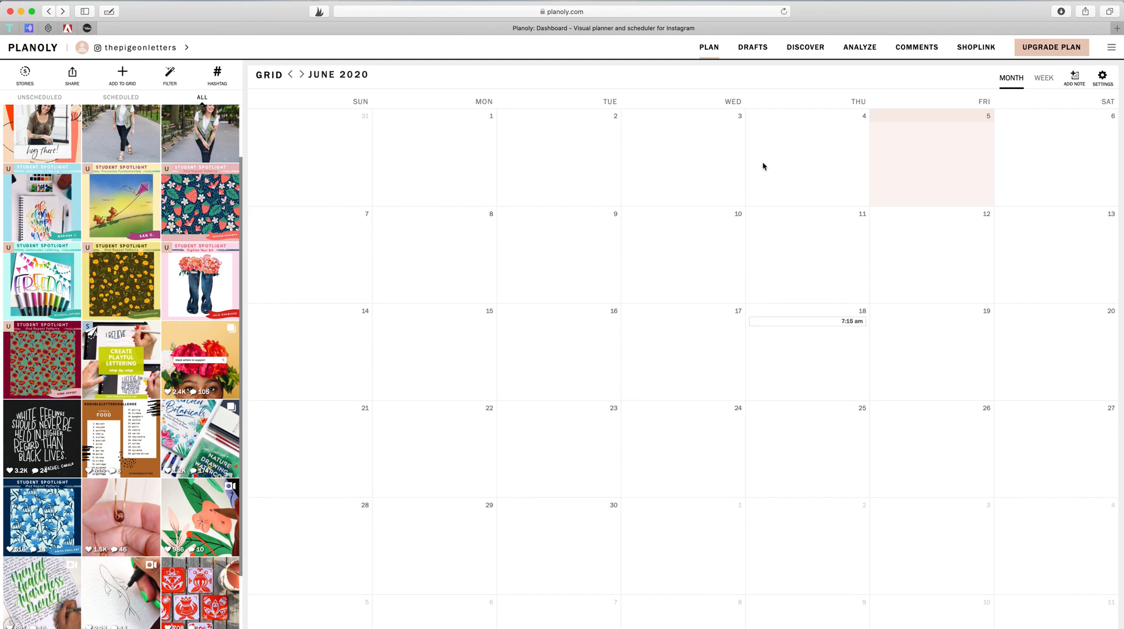